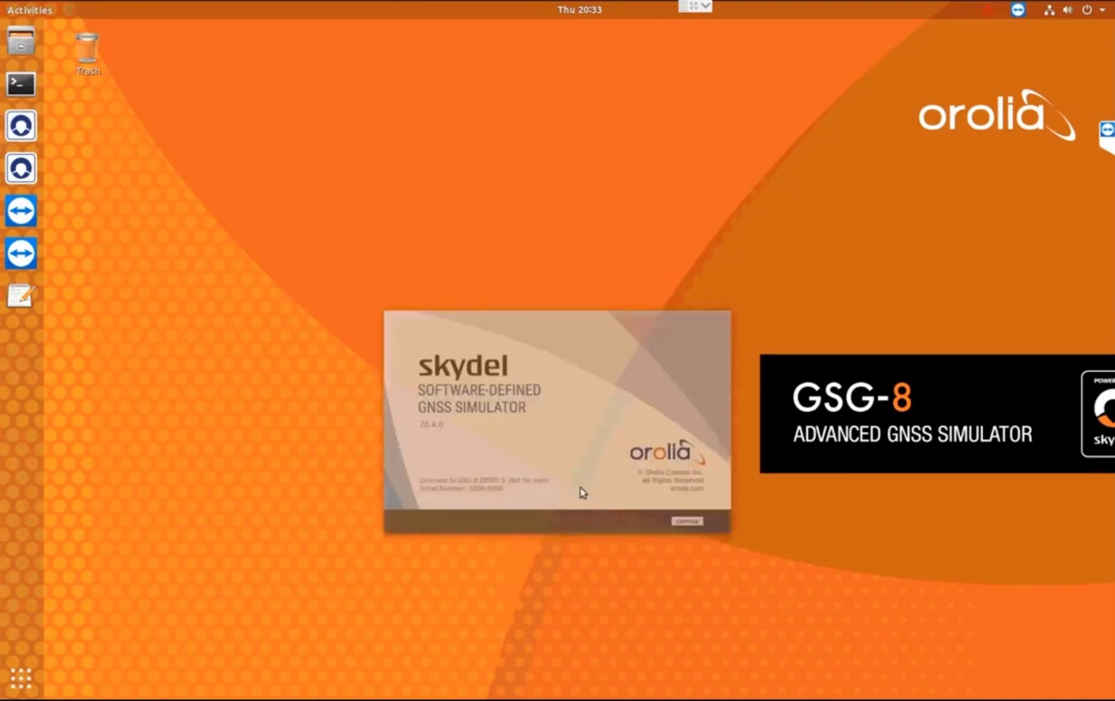
Dismiss the Skydel startup splash to reach the untitled configuration's Output settings.
left_click(685, 520)
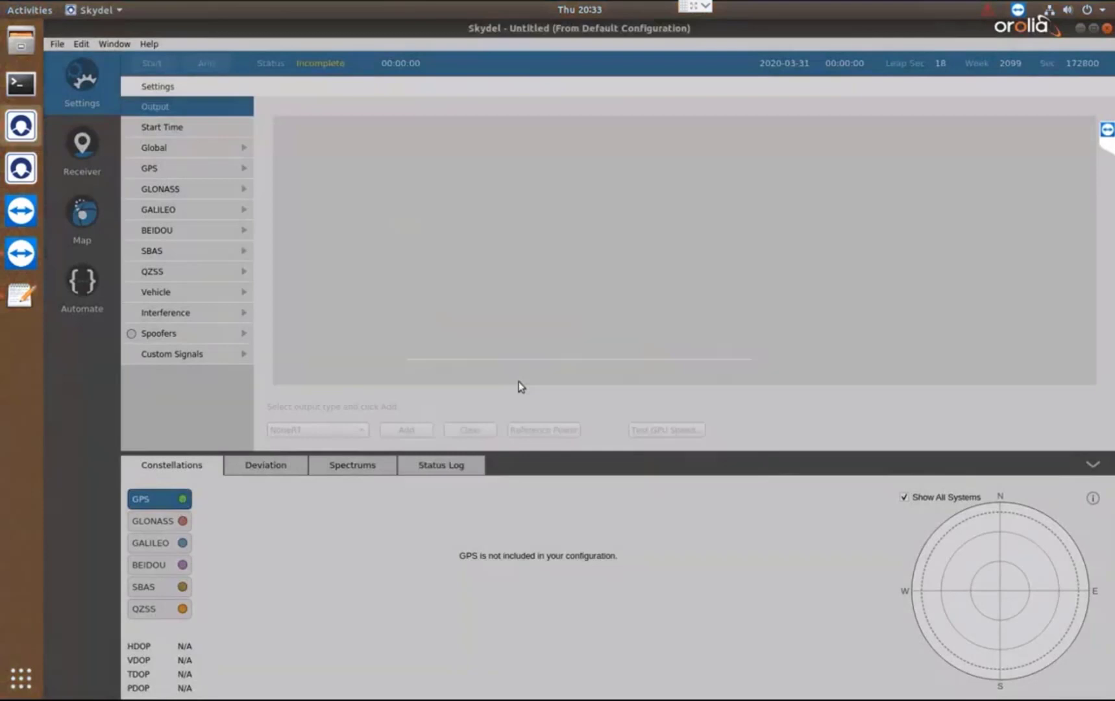
Add a DTA-2115B output, giving two radios with no signals yet.
left_click(405, 429)
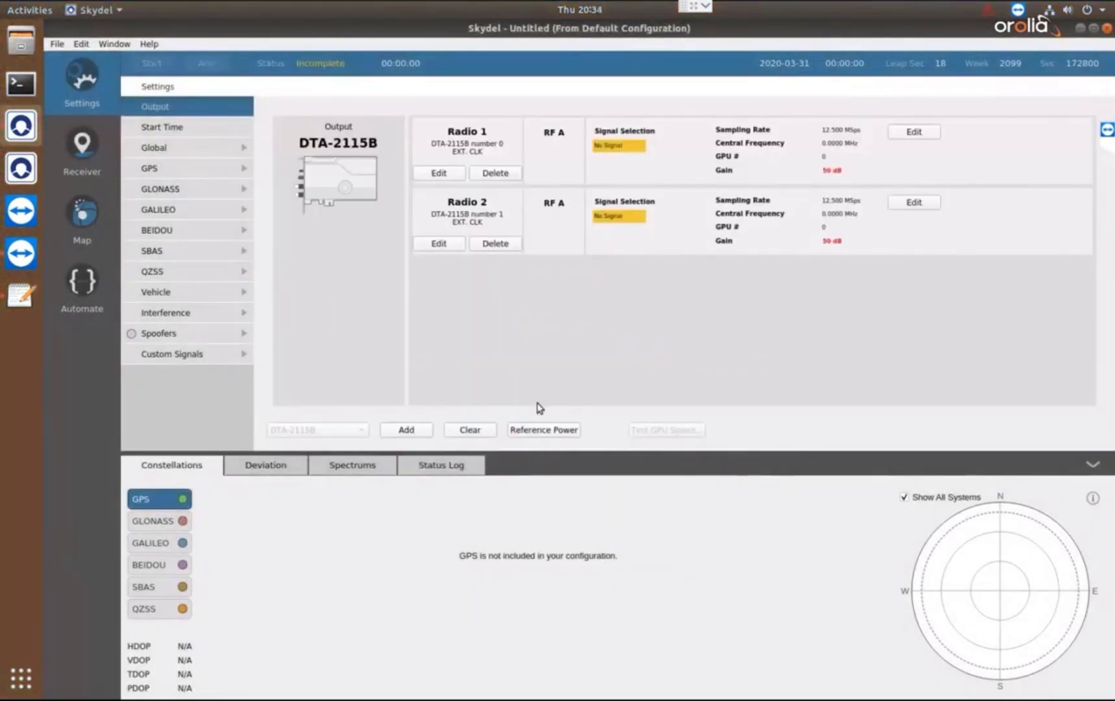
mouse_move(561, 159)
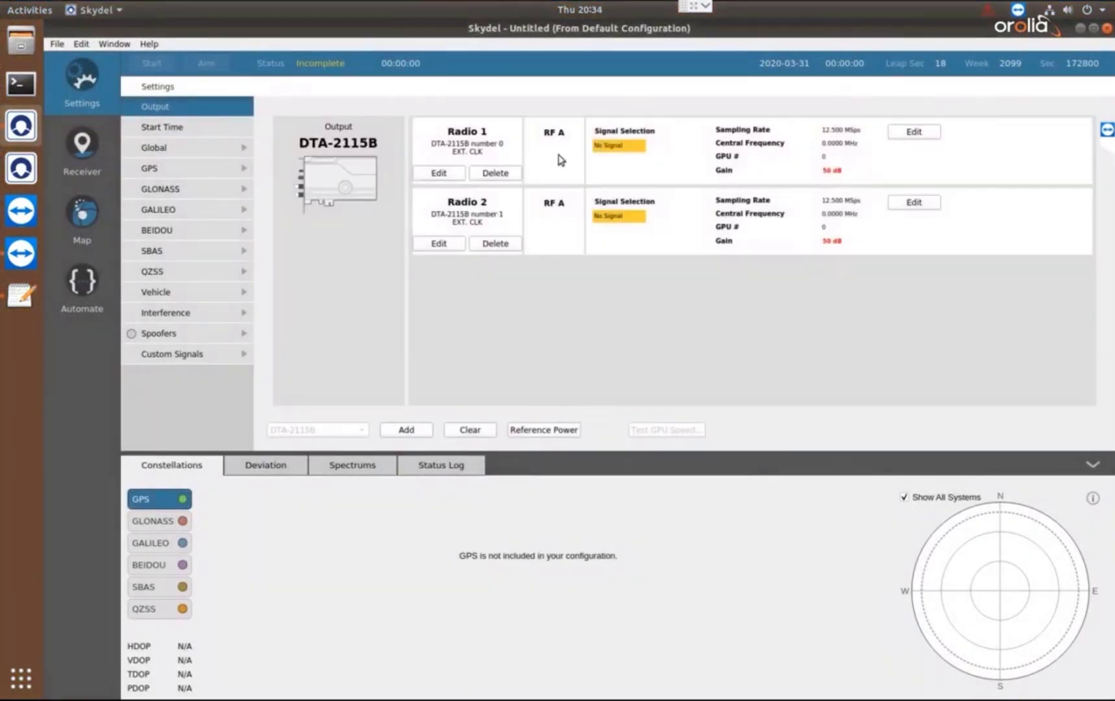
mouse_move(563, 235)
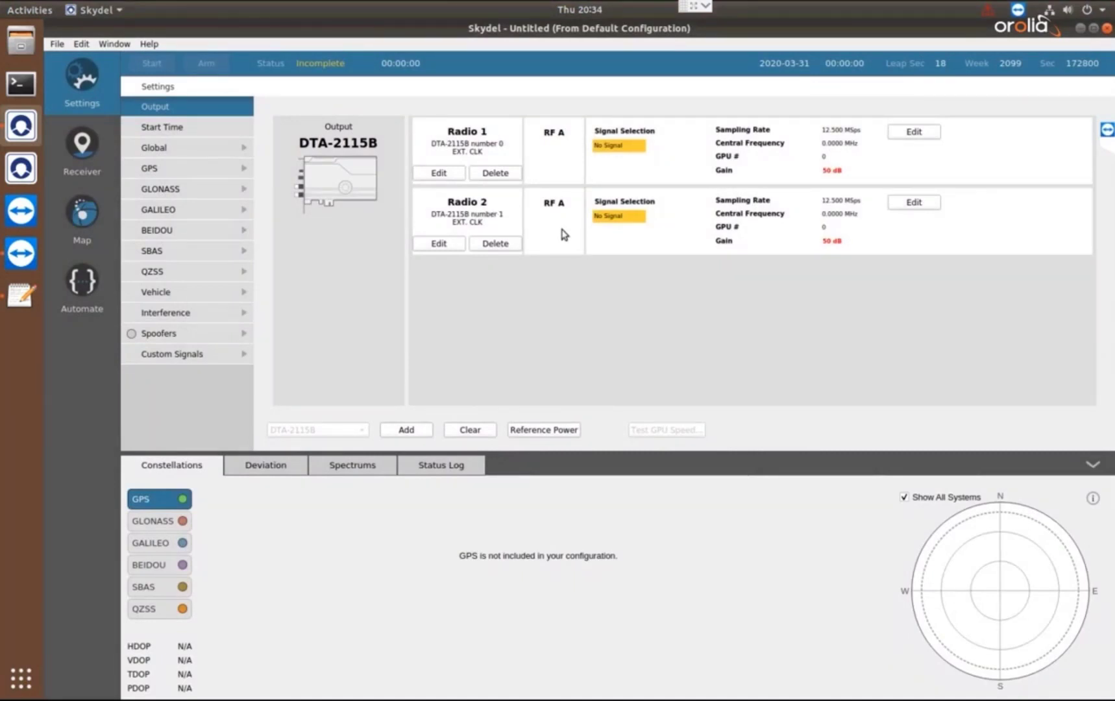
mouse_move(573, 238)
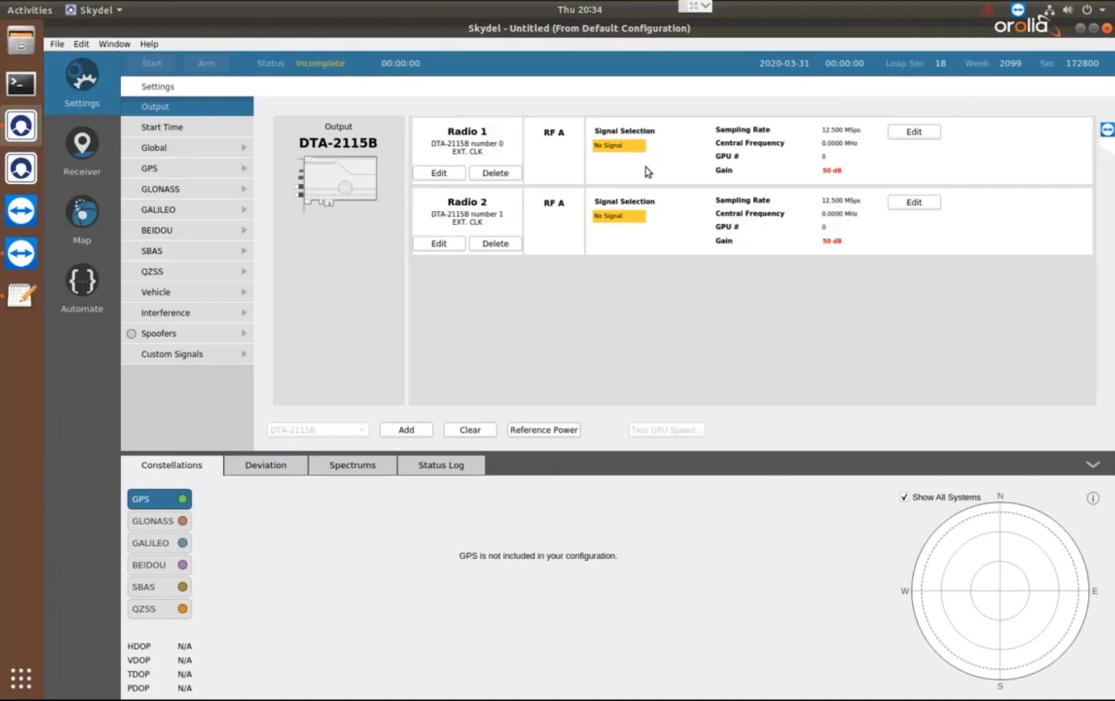
mouse_move(682, 240)
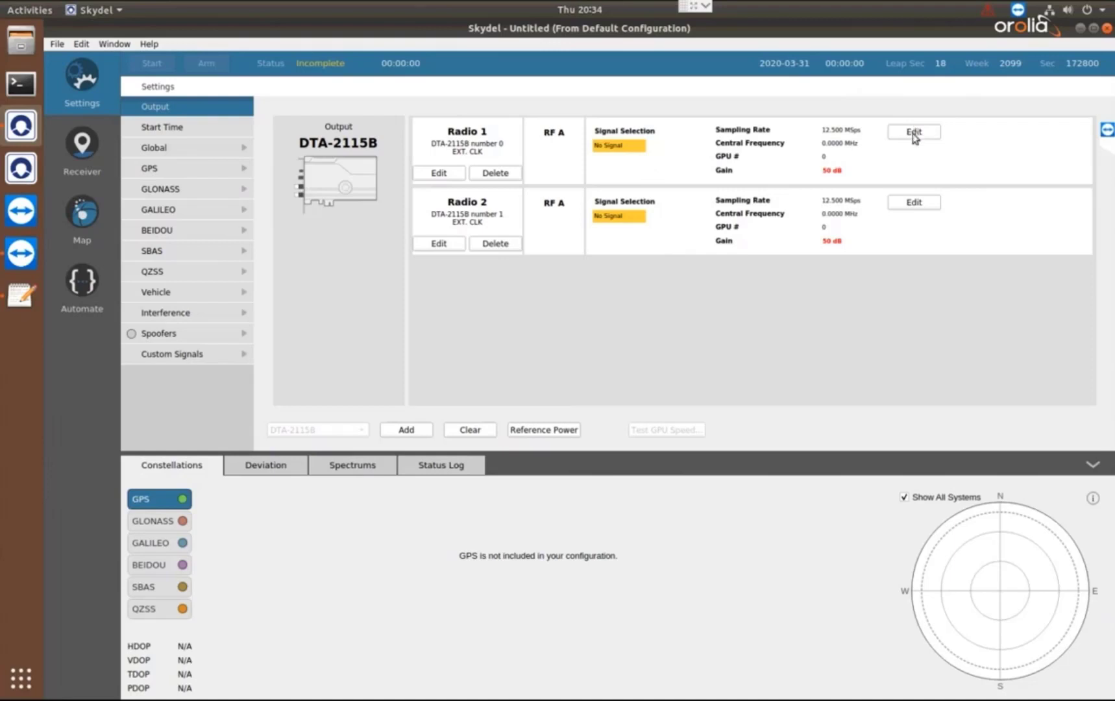
Assign GPS L1 C/A, L1C, L1 P-Code and Galileo E1 to Radio 1 and confirm.
left_click(912, 131)
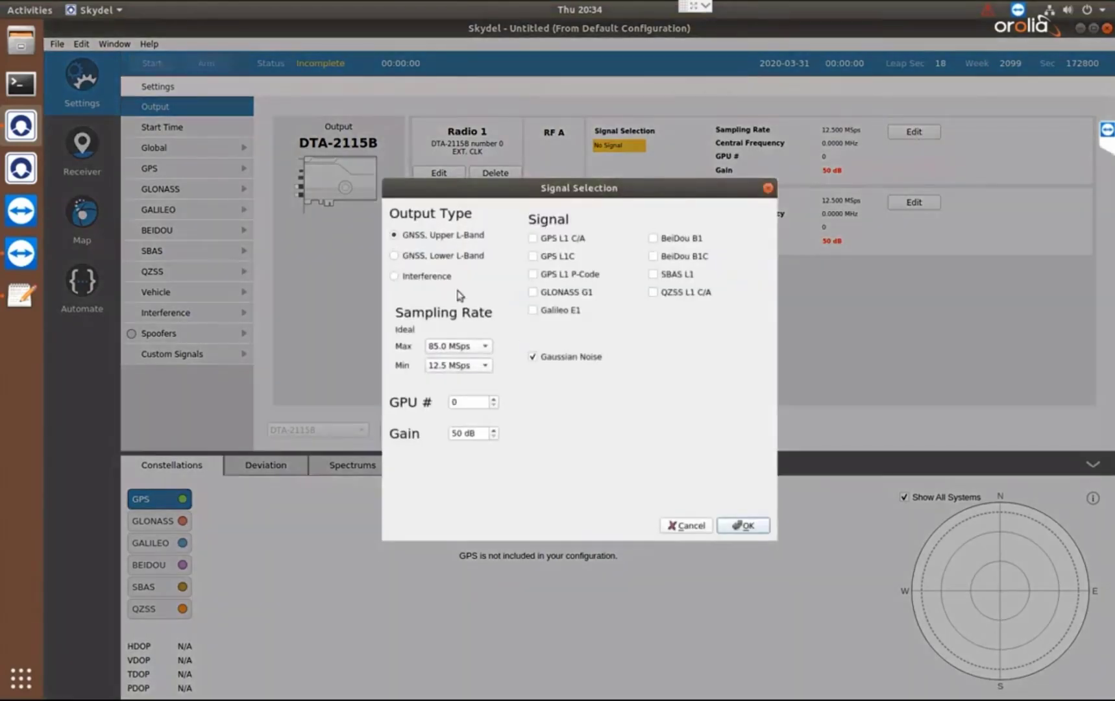
left_click(532, 237)
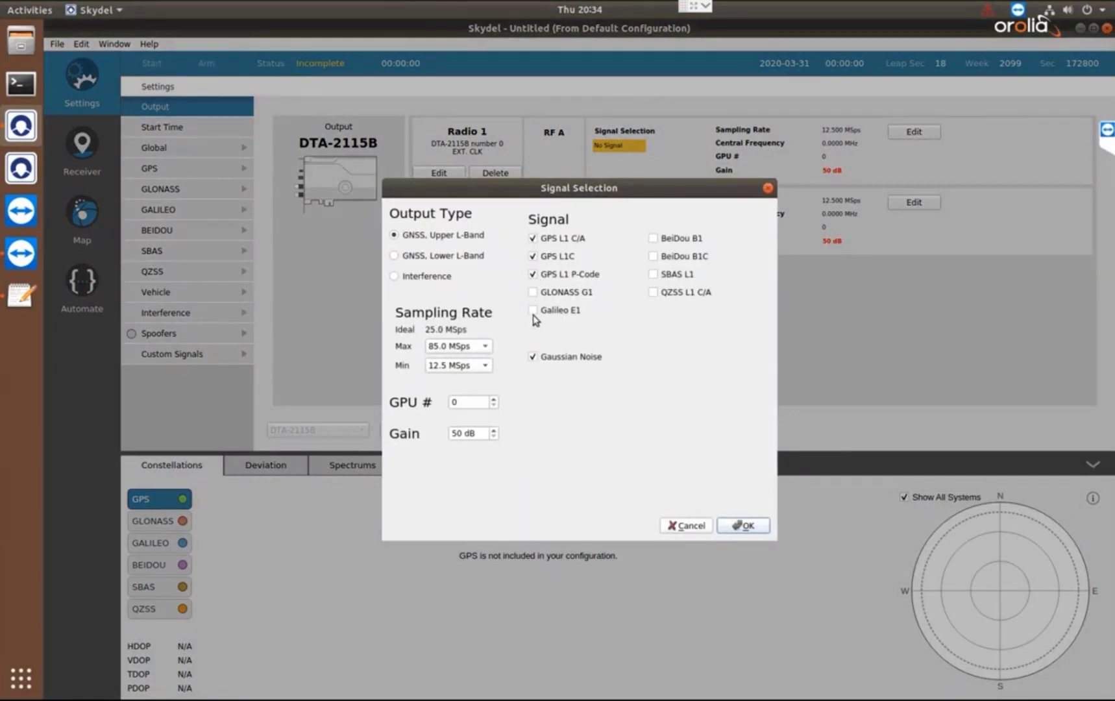
left_click(532, 310)
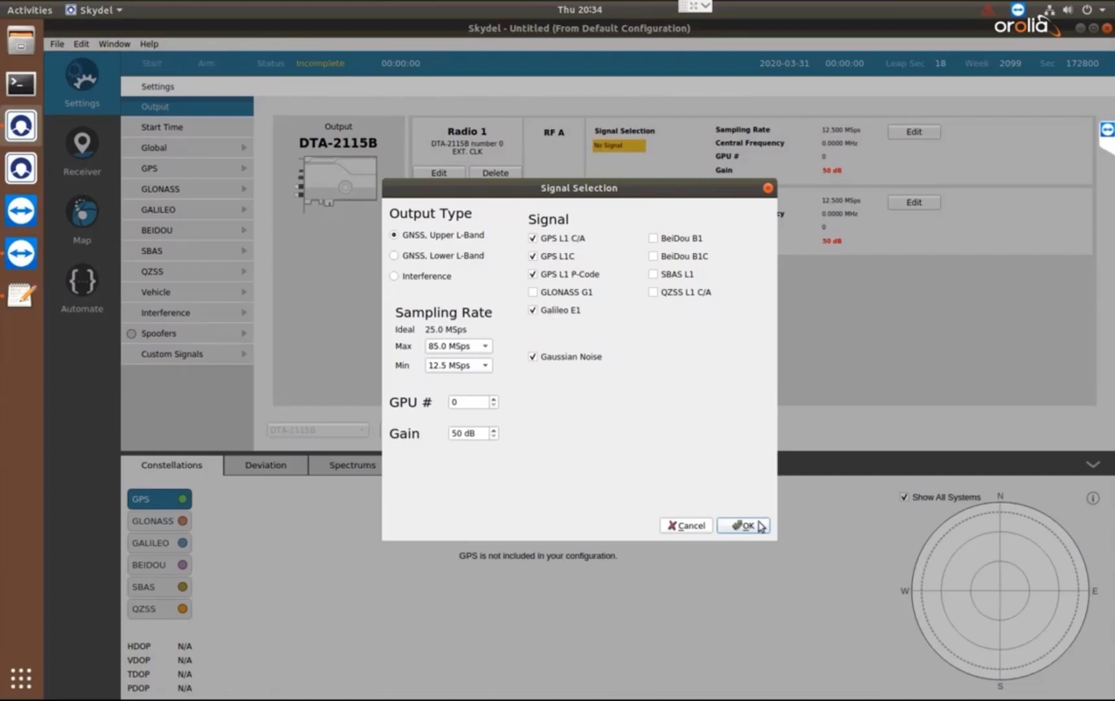
left_click(743, 525)
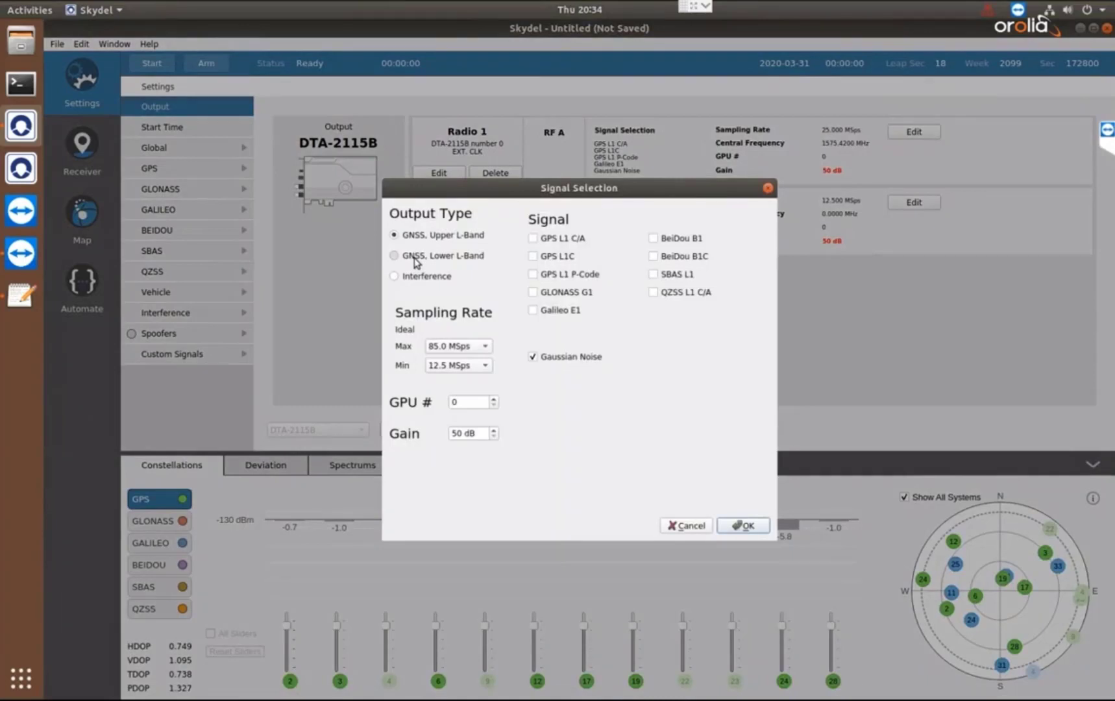
Set Radio 2 to Lower L-Band with GPS L2C, L2 P-Code, L5 and Galileo E5a, E5b, E5 AltBOC.
left_click(394, 256)
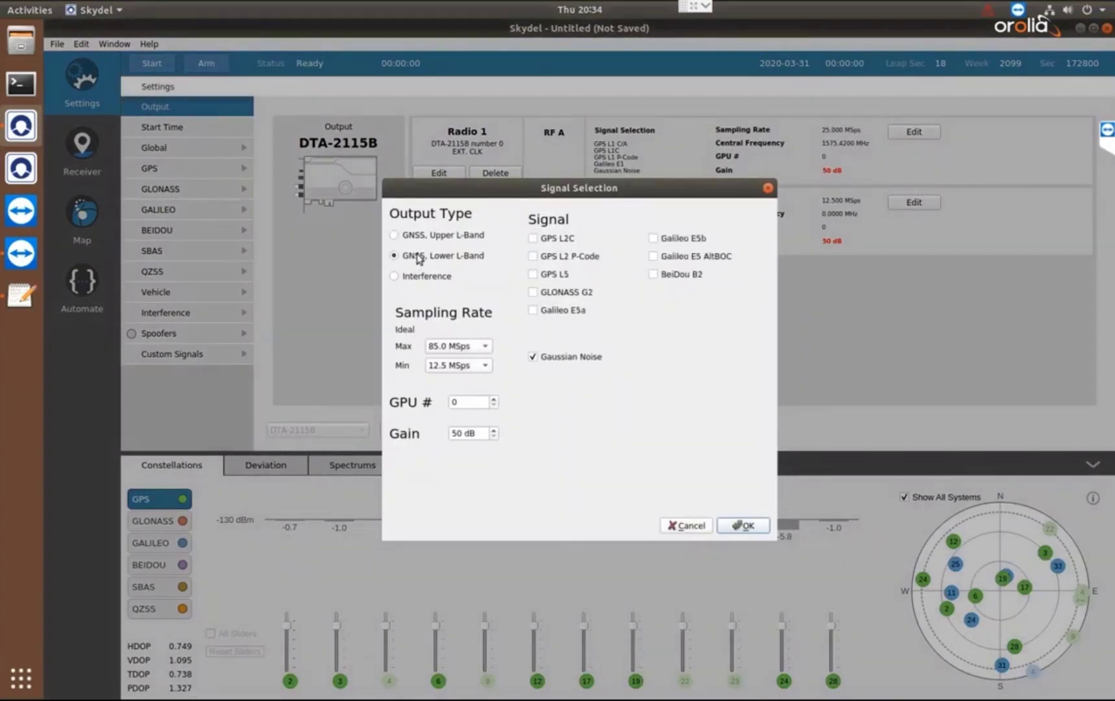
mouse_move(568, 244)
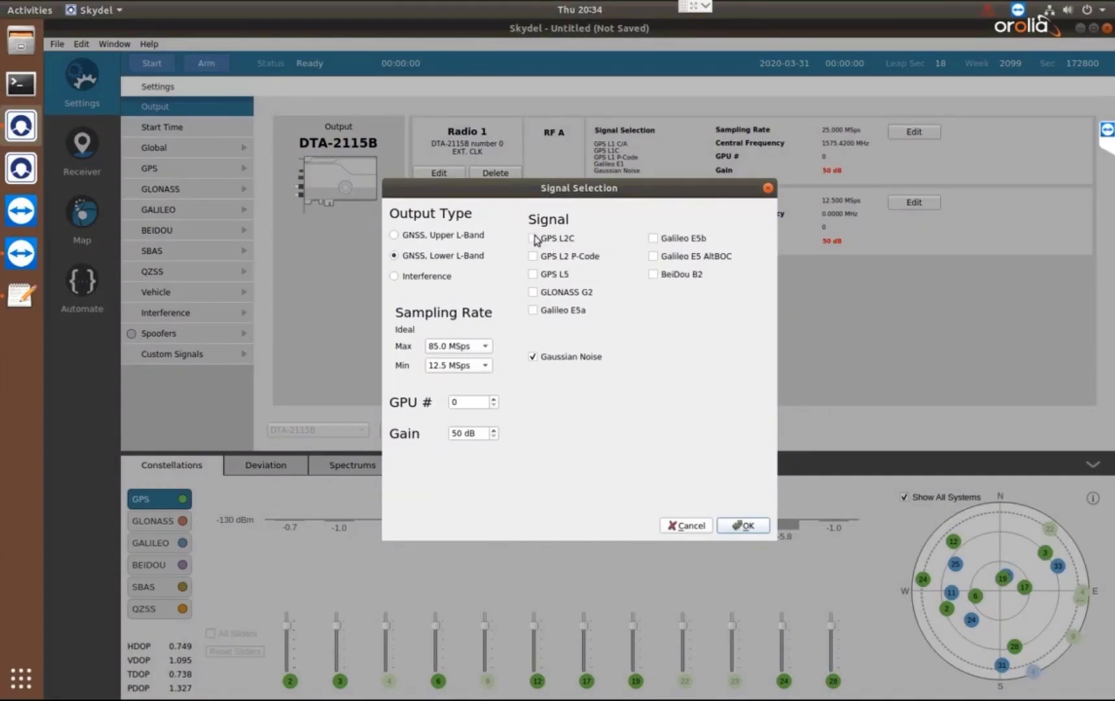
left_click(533, 237)
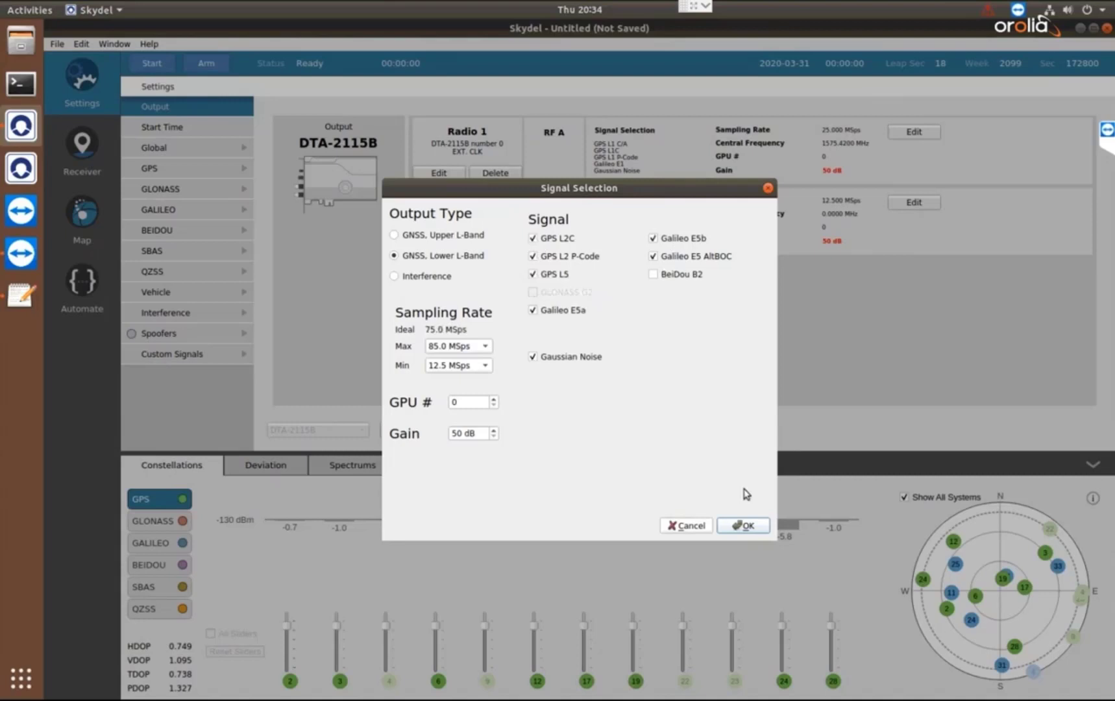
left_click(742, 525)
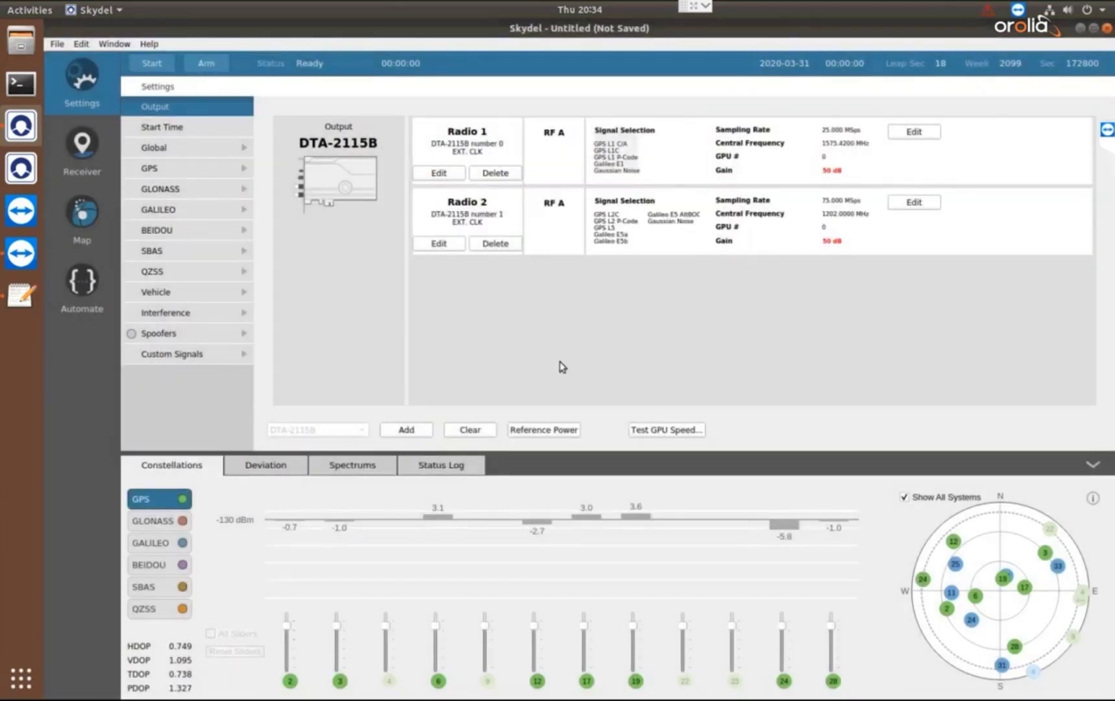
mouse_move(746, 370)
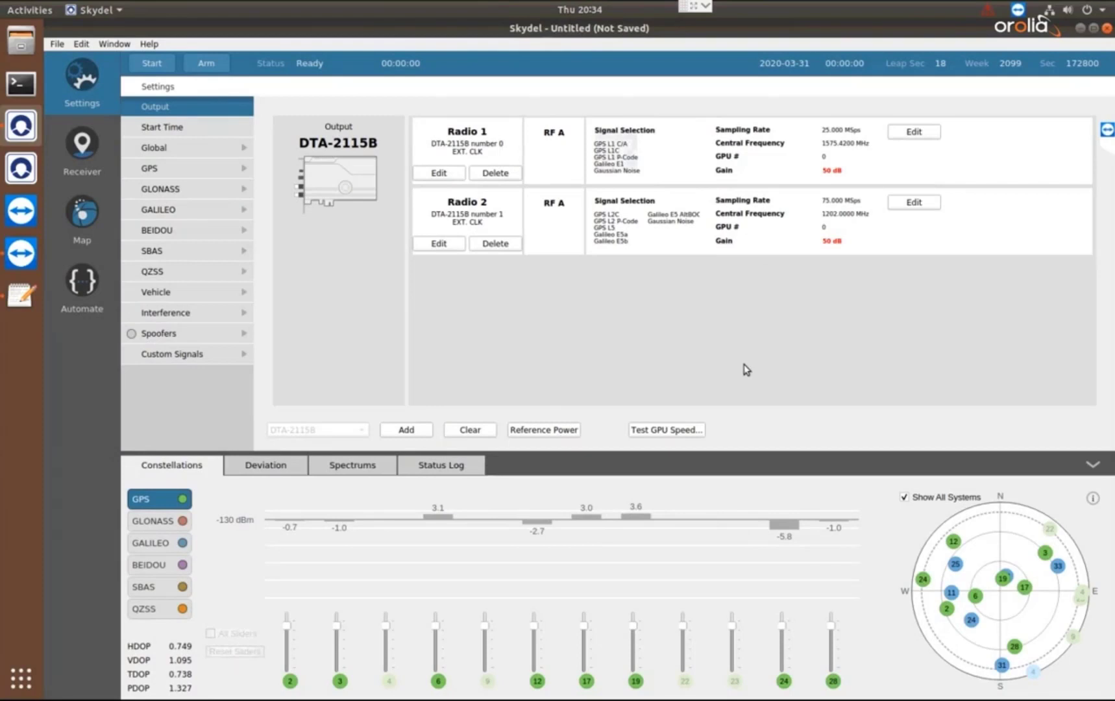
mouse_move(658, 316)
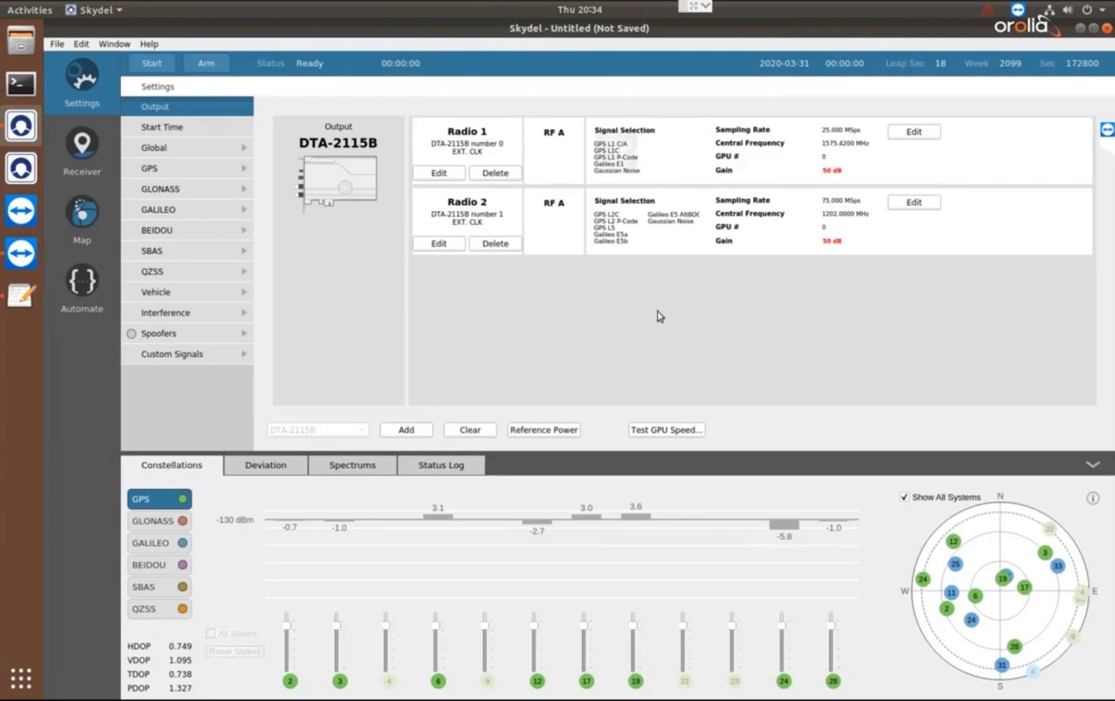
mouse_move(651, 331)
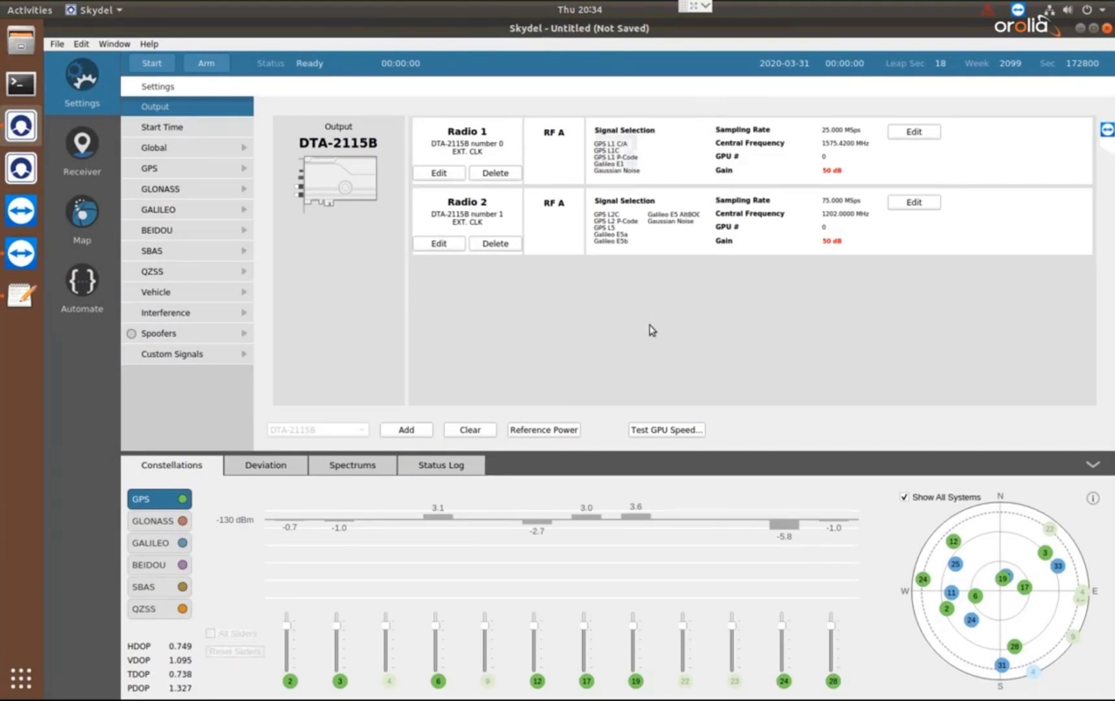
mouse_move(456, 284)
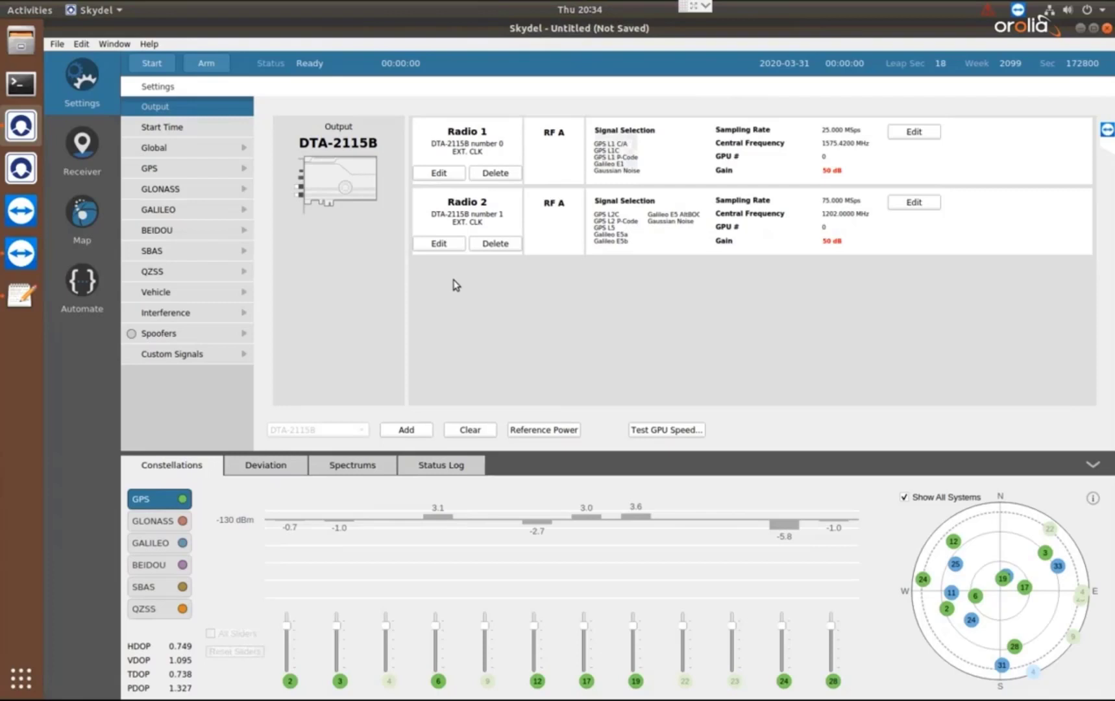
mouse_move(675, 279)
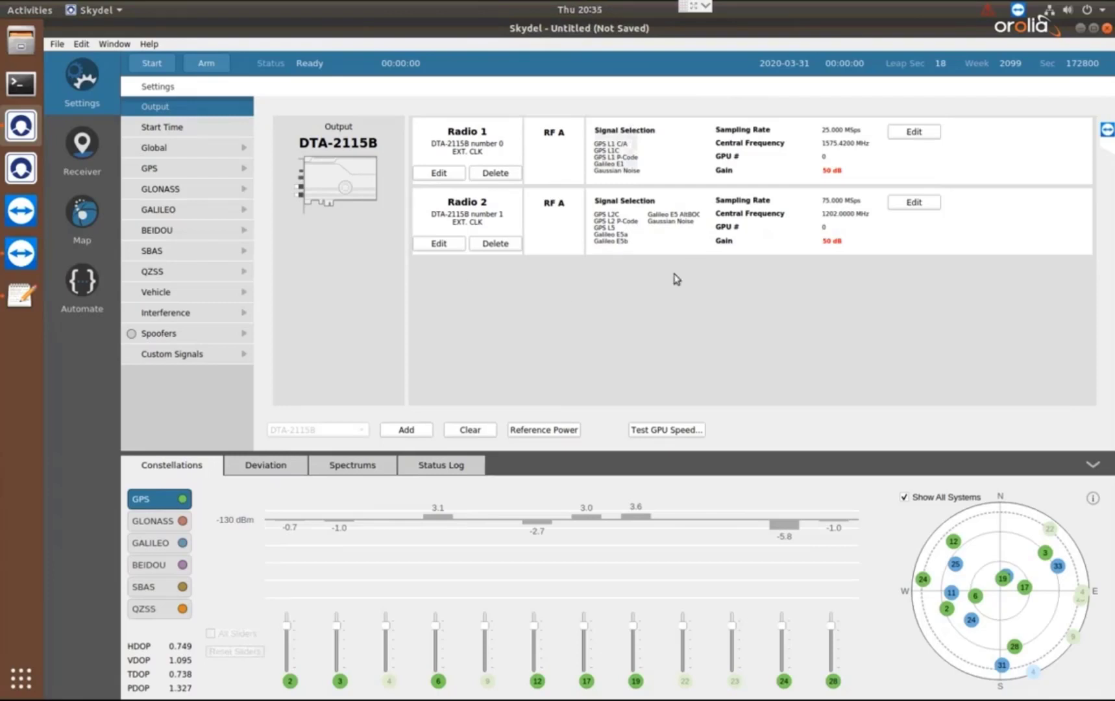
mouse_move(680, 286)
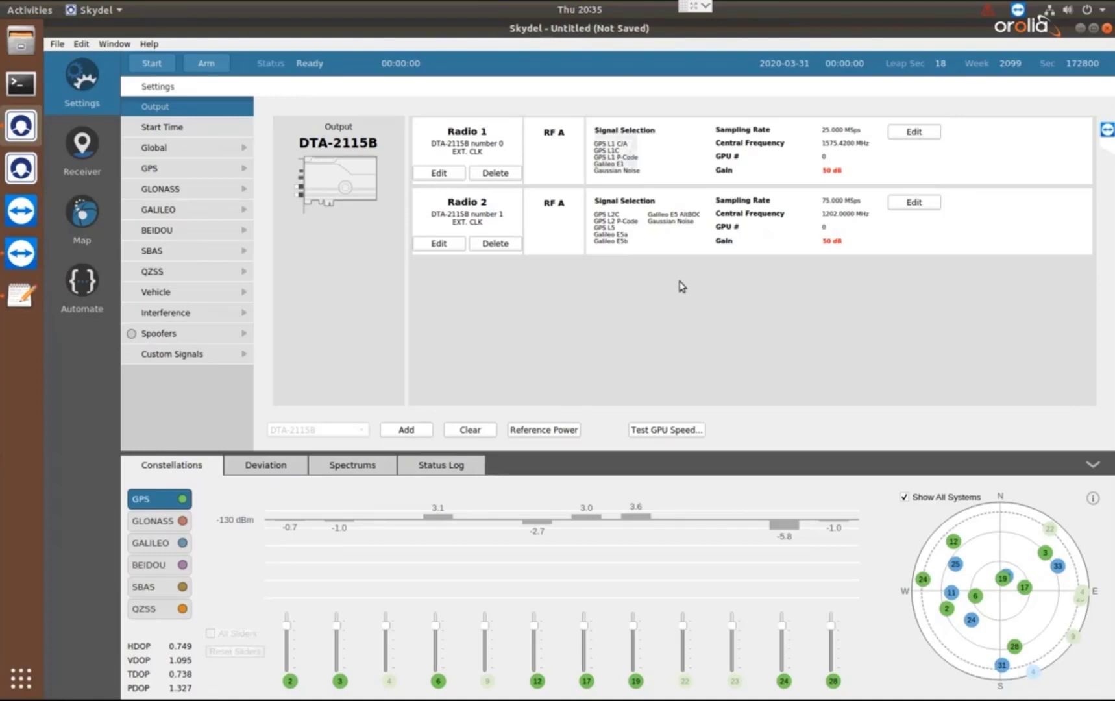
mouse_move(852, 408)
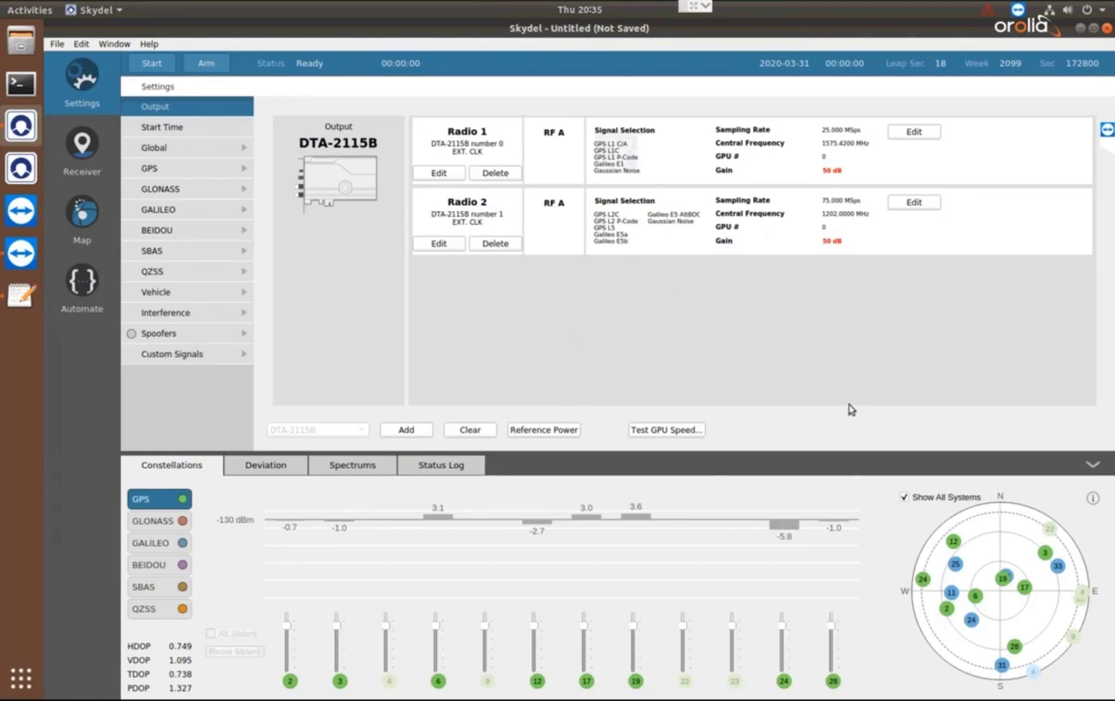
mouse_move(837, 401)
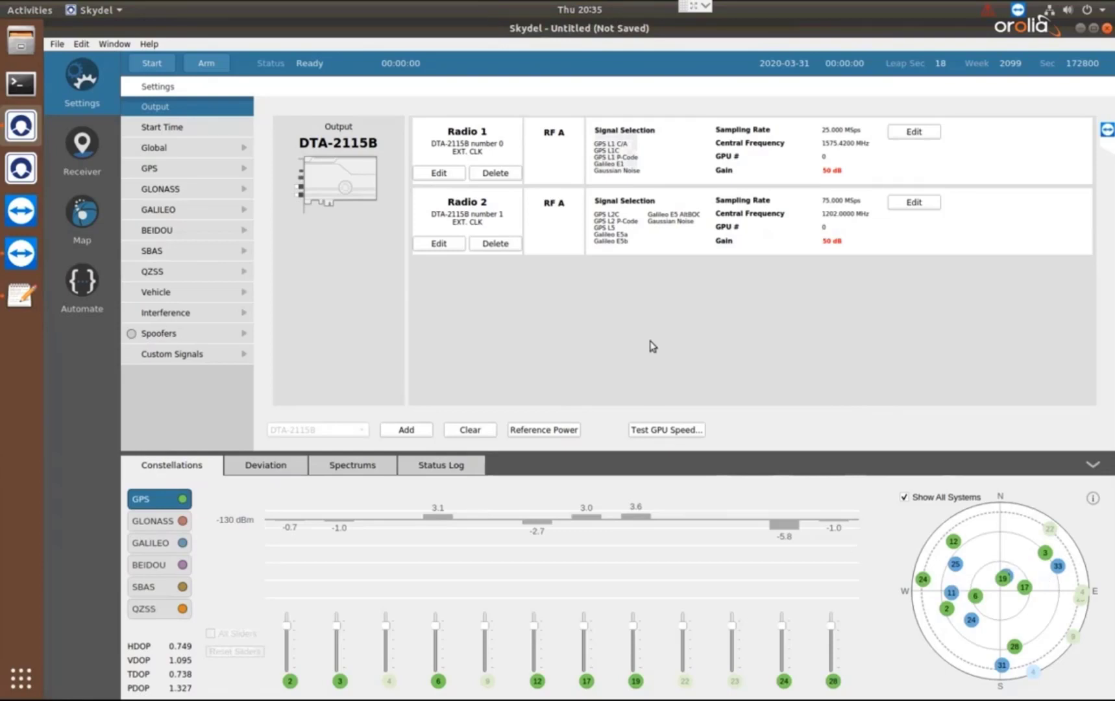
mouse_move(653, 348)
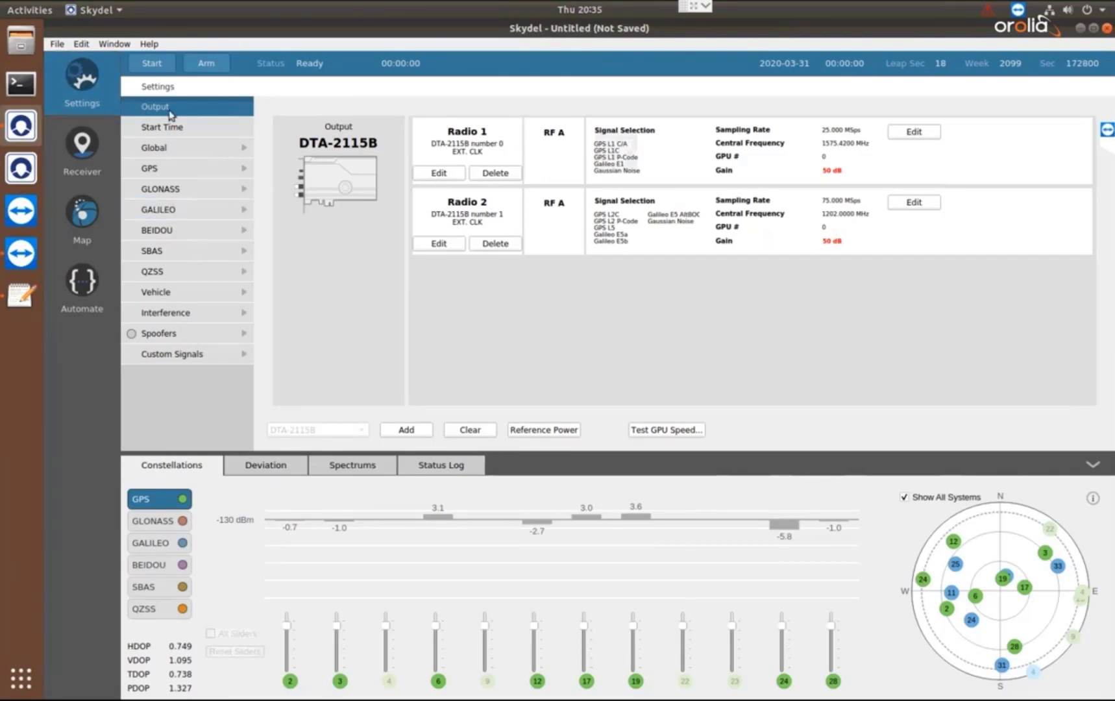
mouse_move(742, 415)
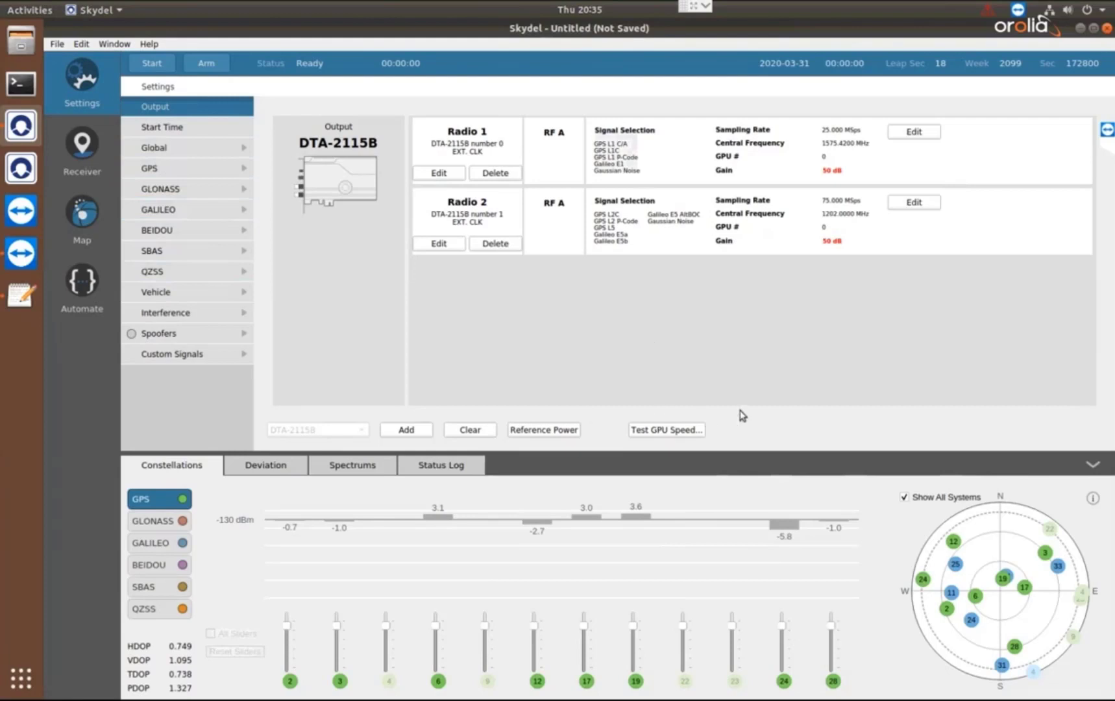
mouse_move(688, 369)
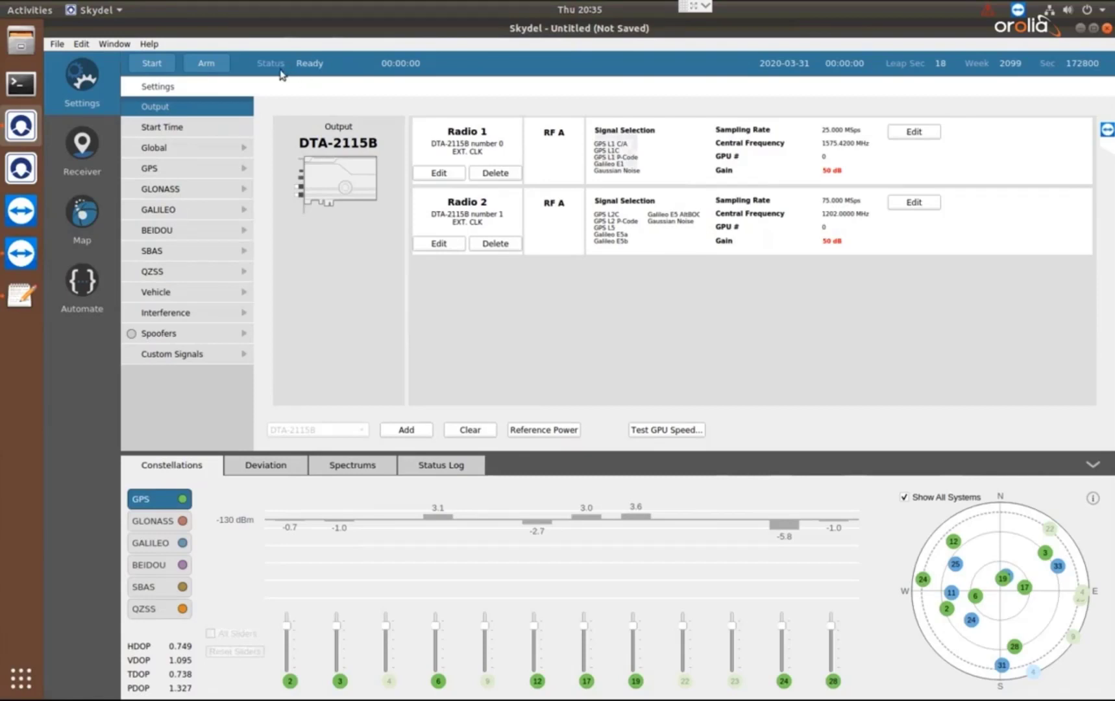
mouse_move(598, 324)
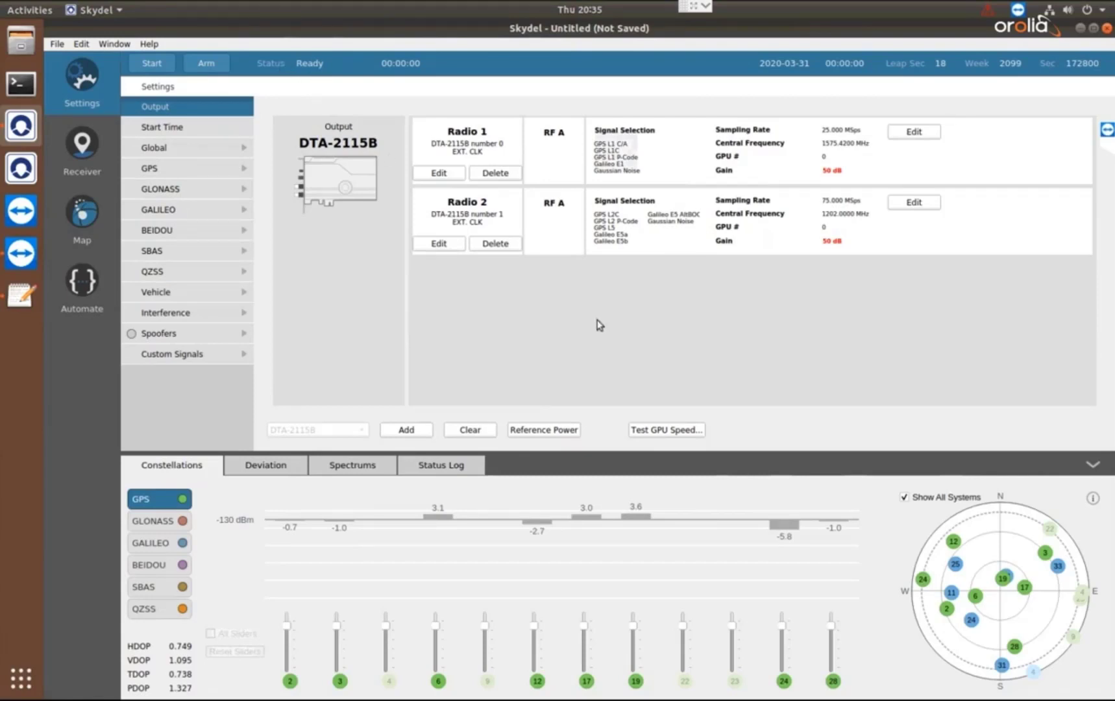
mouse_move(615, 325)
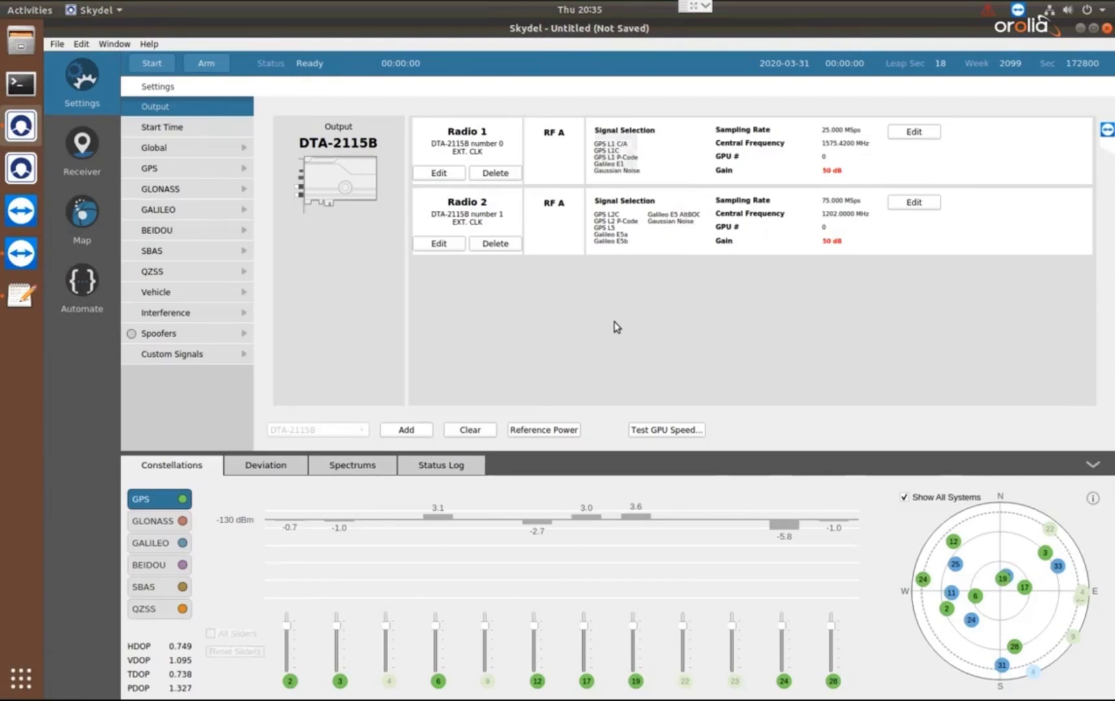
mouse_move(621, 318)
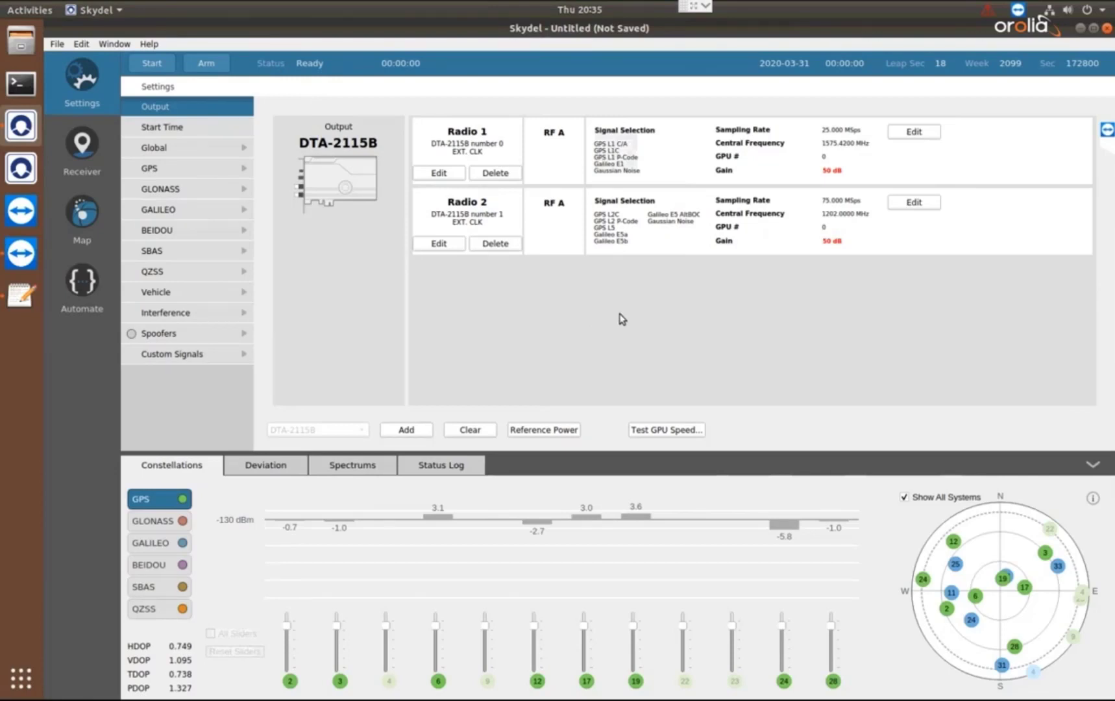
mouse_move(163, 125)
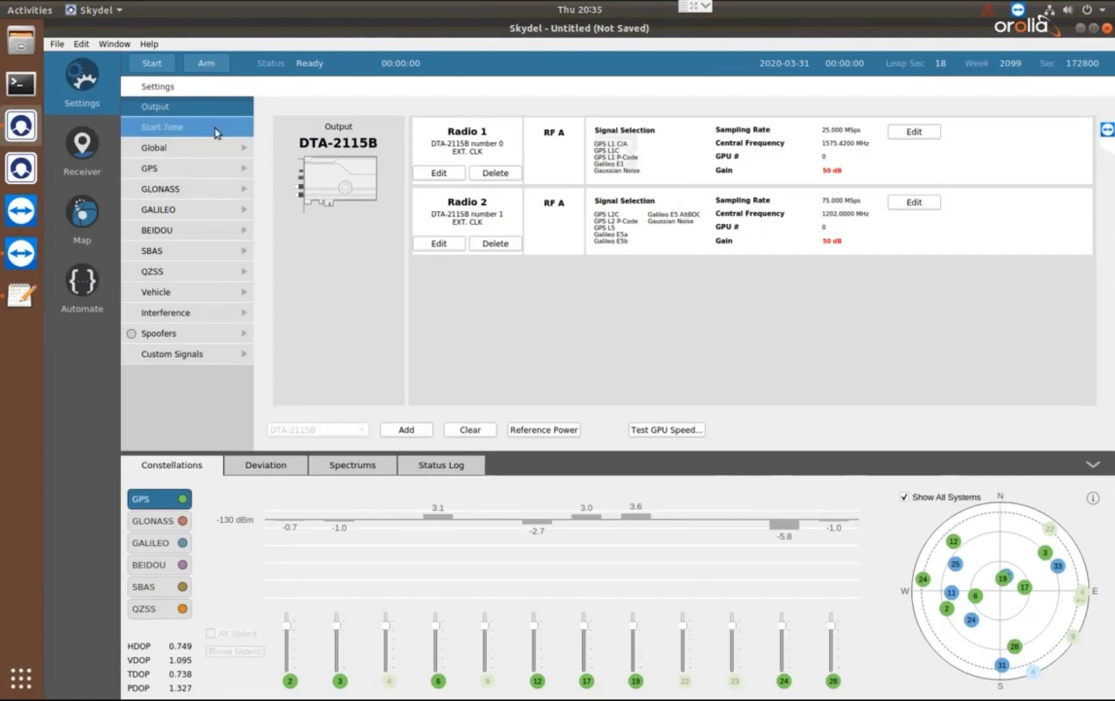
Switch the scenario start time to Current Computer Time instead of the custom date.
left_click(162, 125)
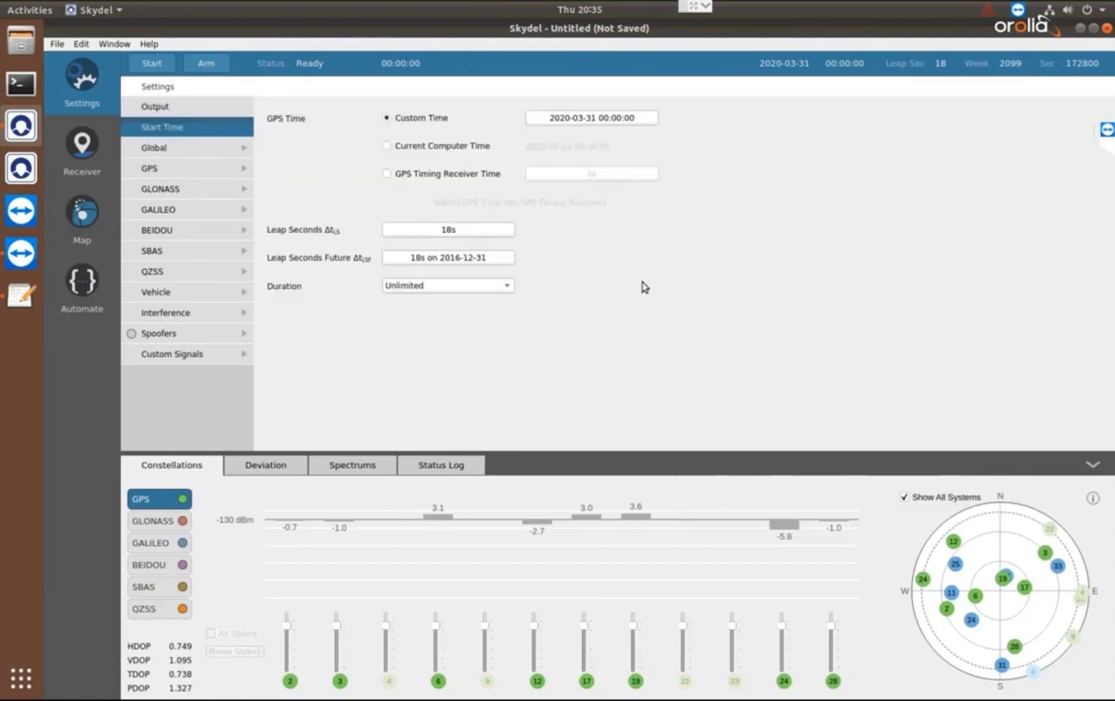
mouse_move(604, 135)
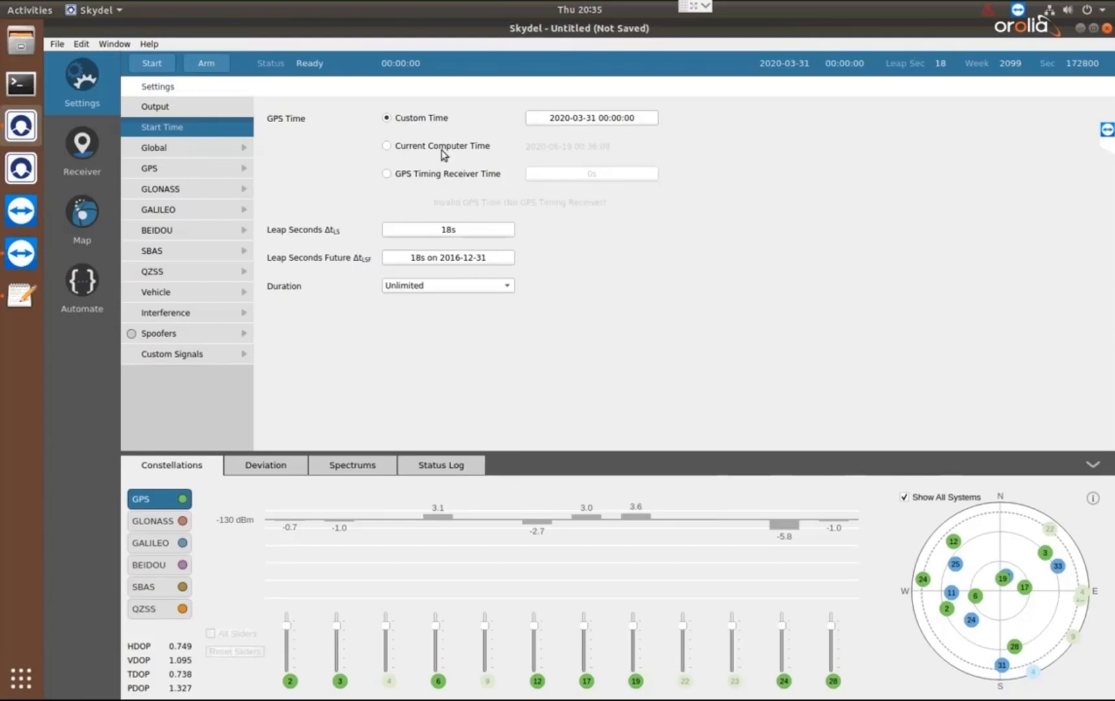
left_click(385, 145)
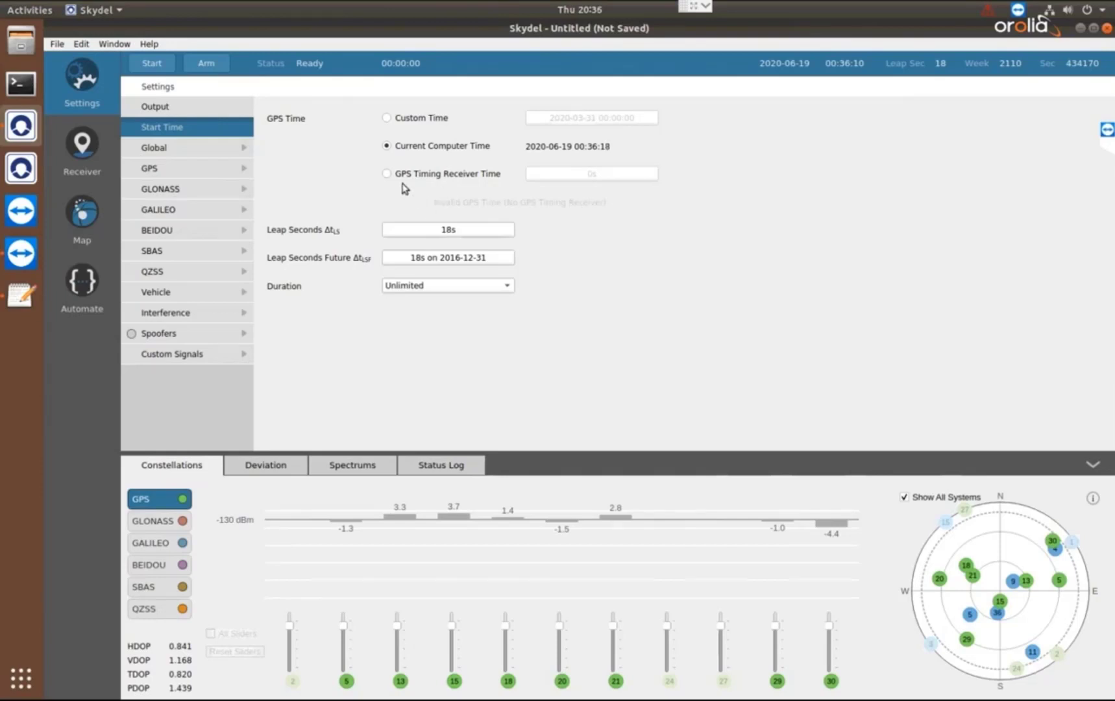
mouse_move(731, 258)
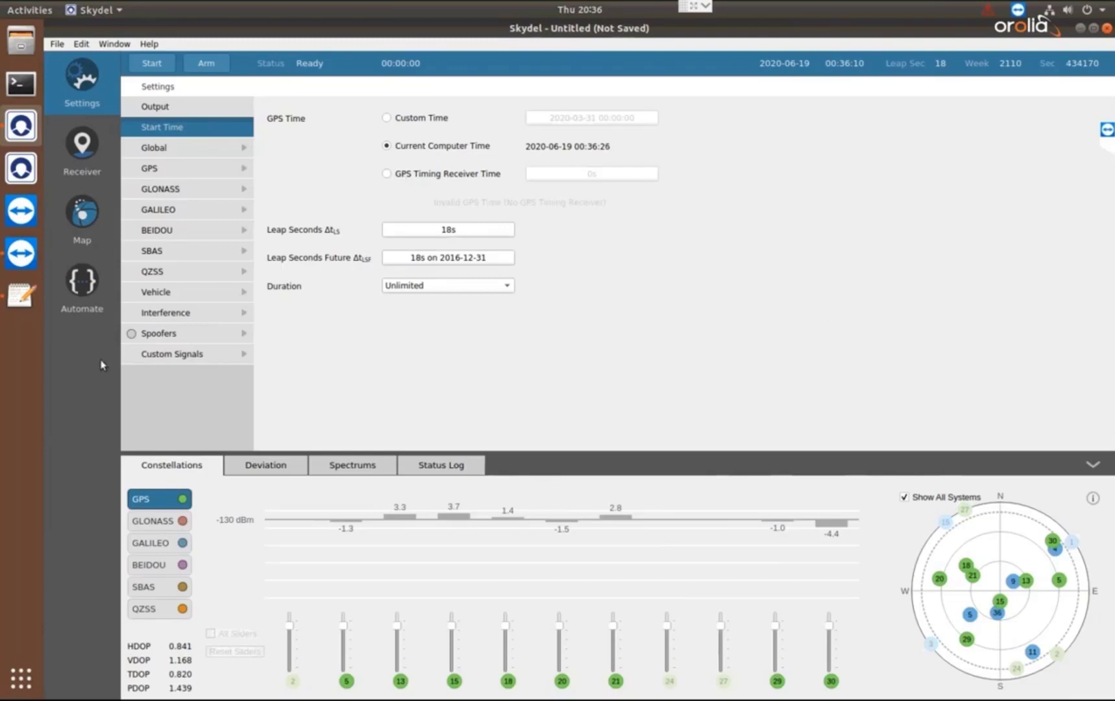
mouse_move(187, 292)
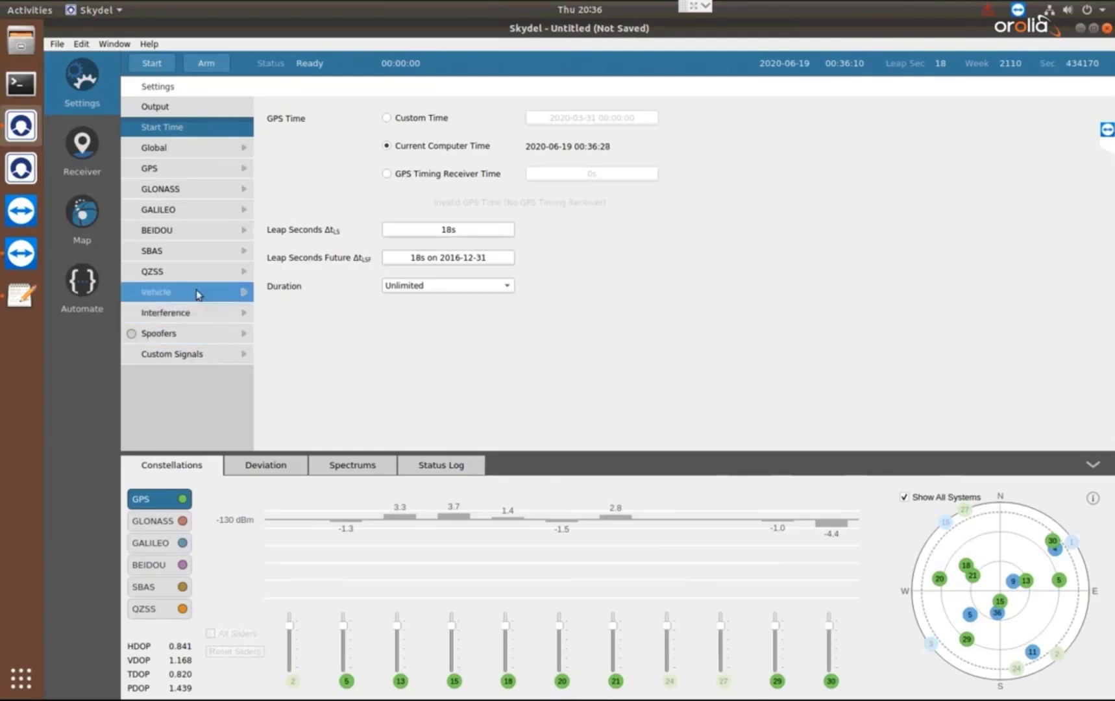
Change the vehicle body trajectory from Fixed to Circular.
left_click(156, 292)
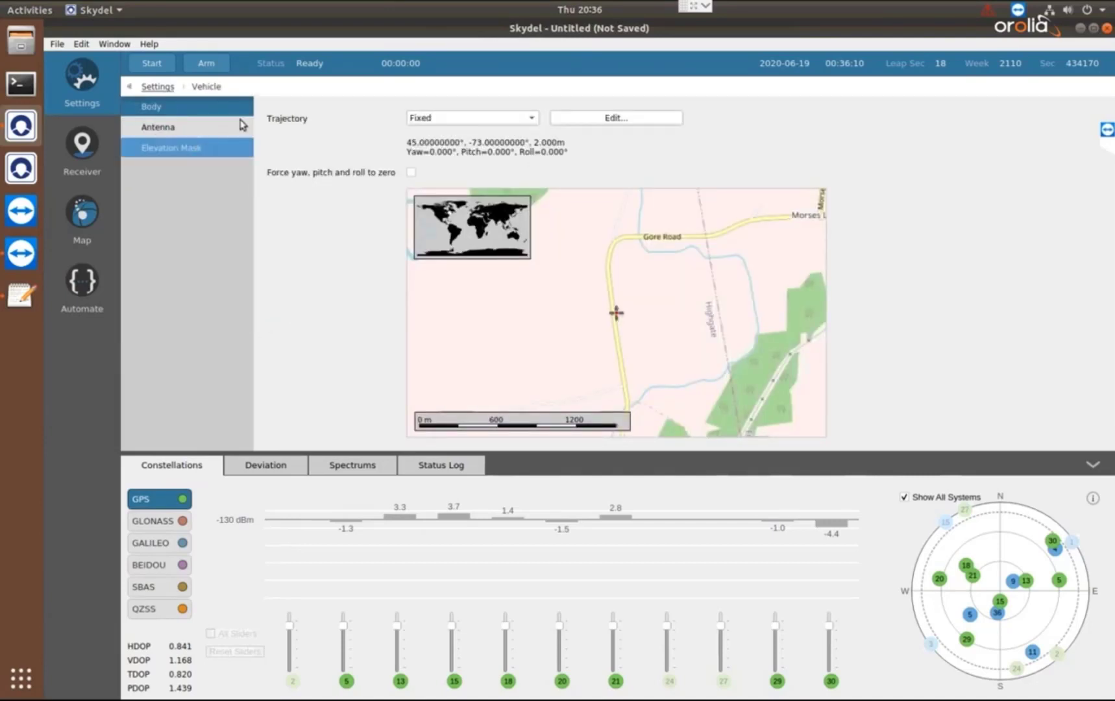
left_click(471, 117)
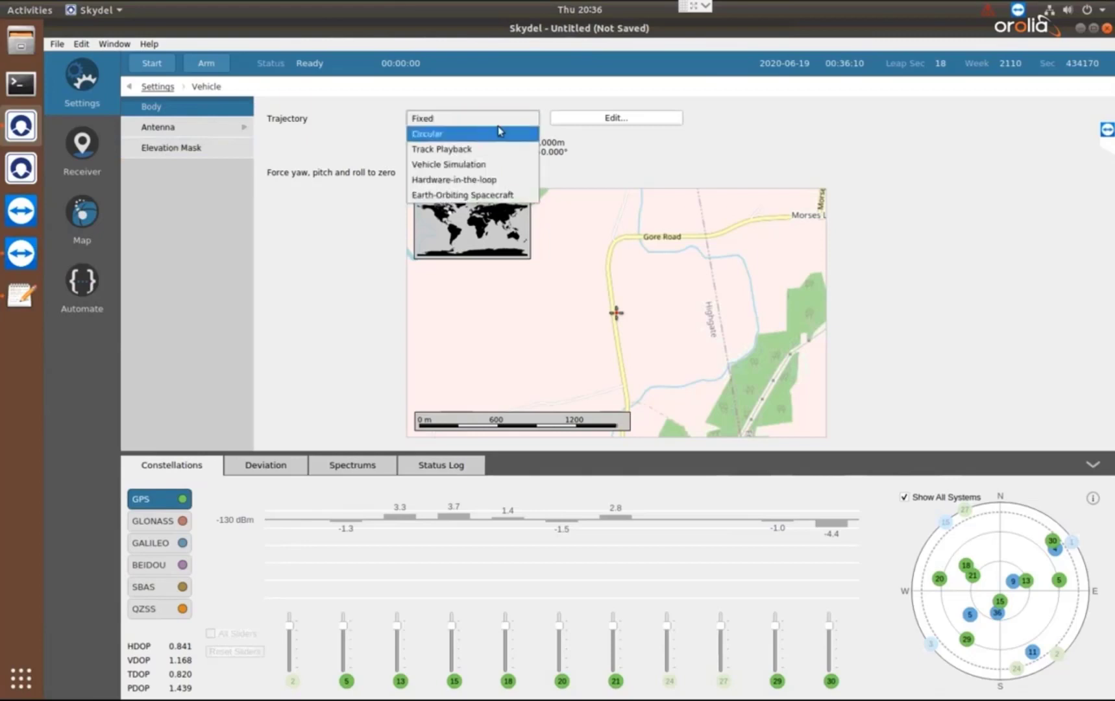
mouse_move(473, 119)
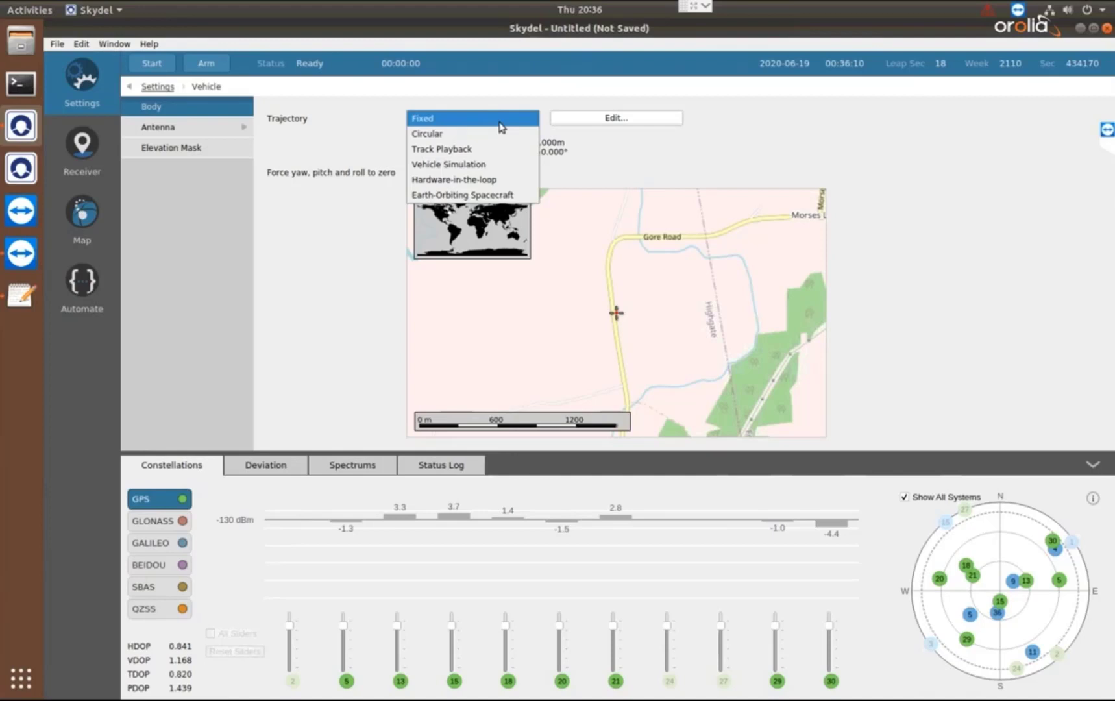
mouse_move(503, 110)
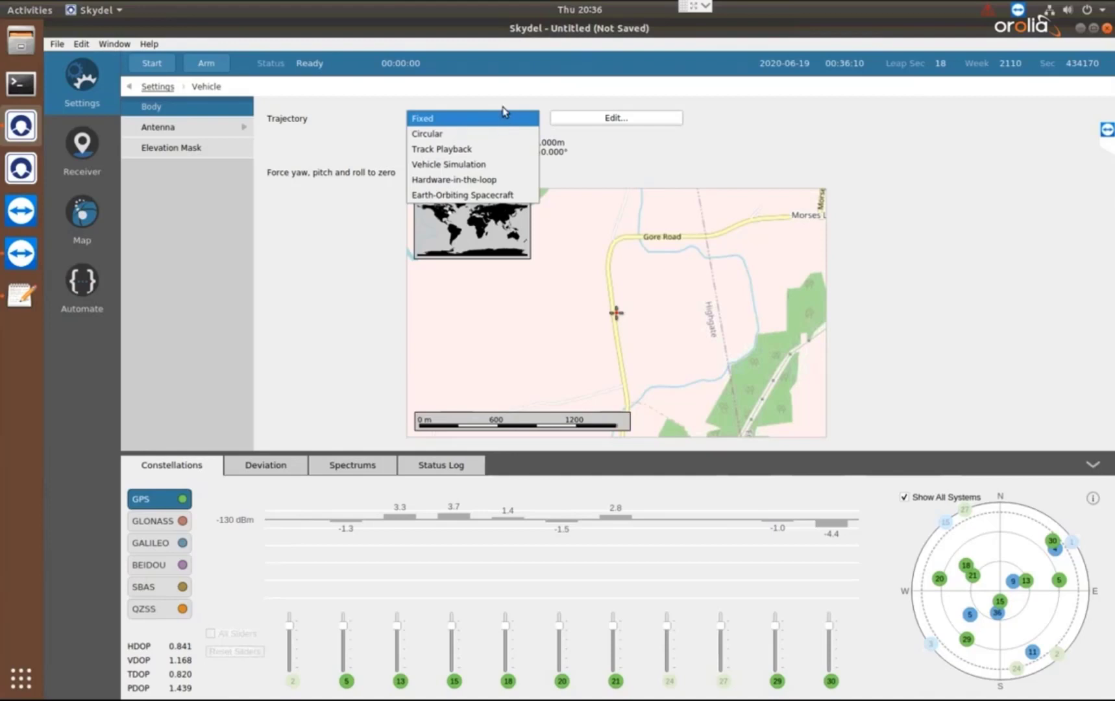
mouse_move(504, 135)
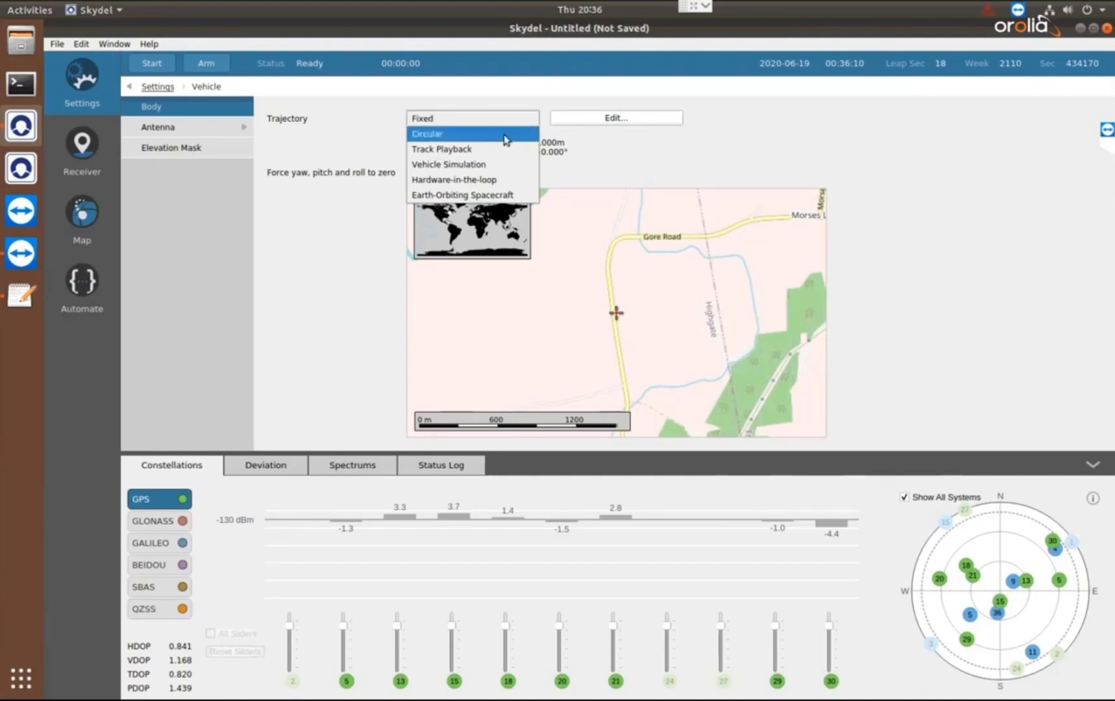
mouse_move(506, 149)
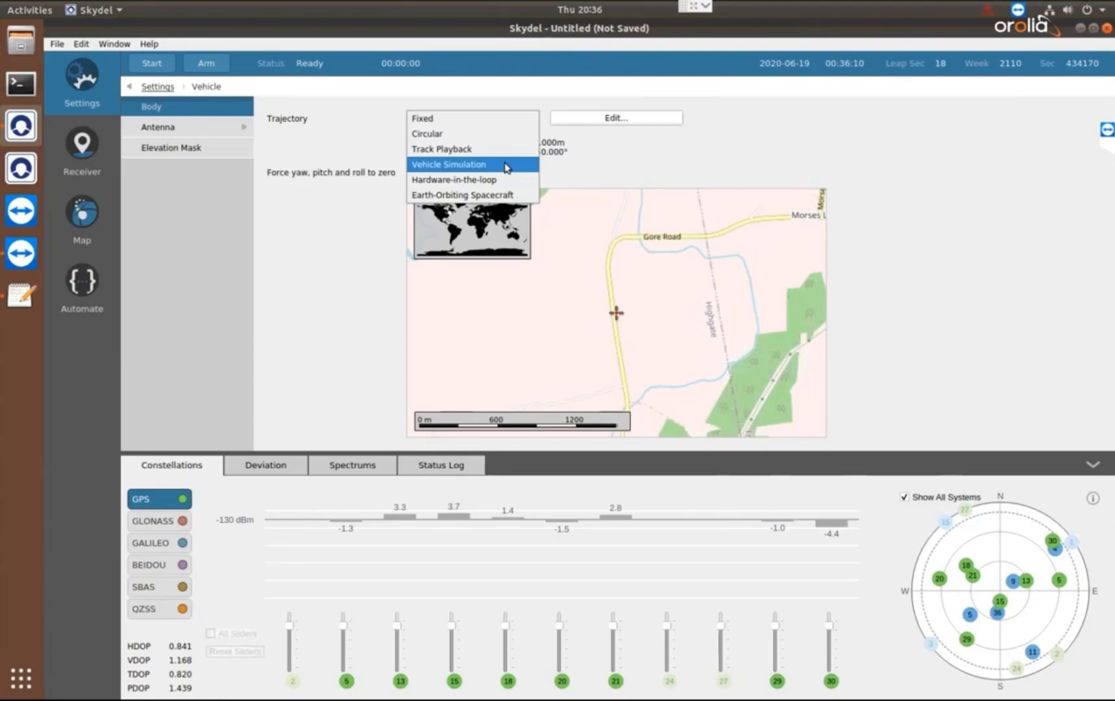
mouse_move(442, 148)
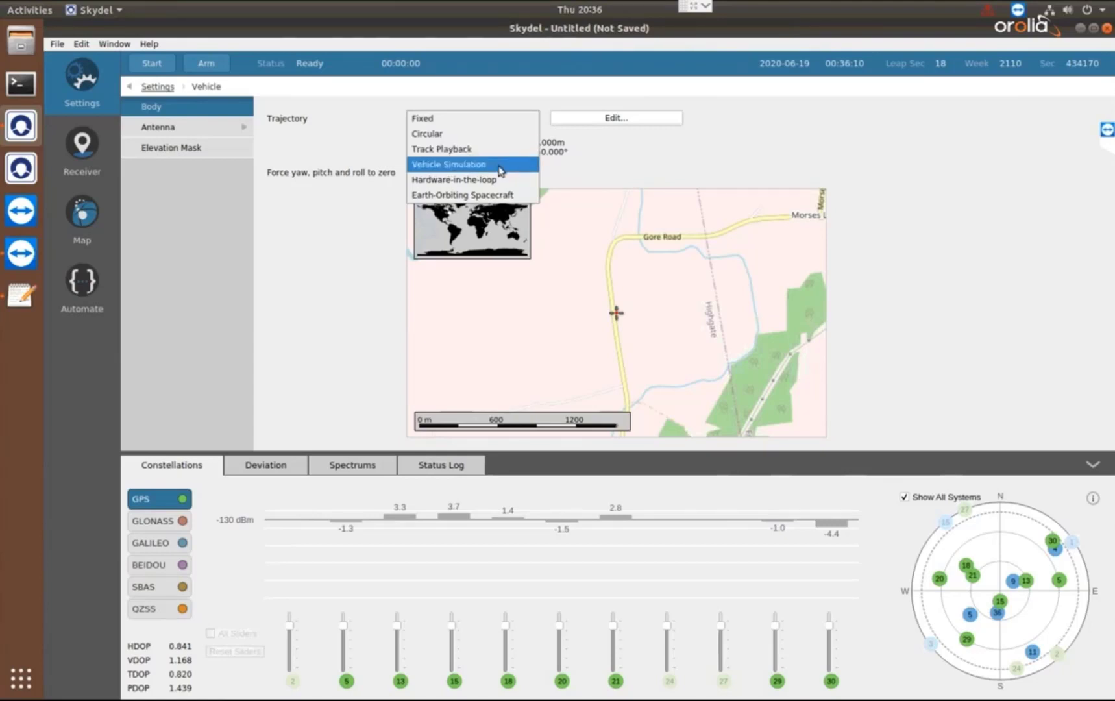
mouse_move(434, 179)
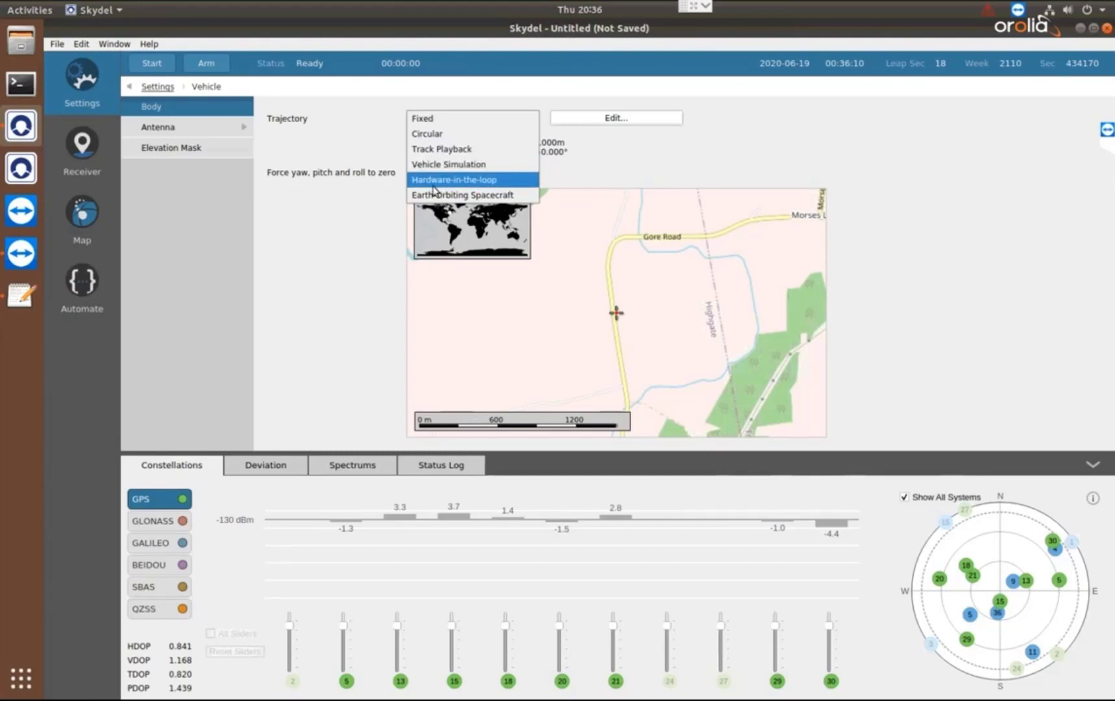
mouse_move(517, 182)
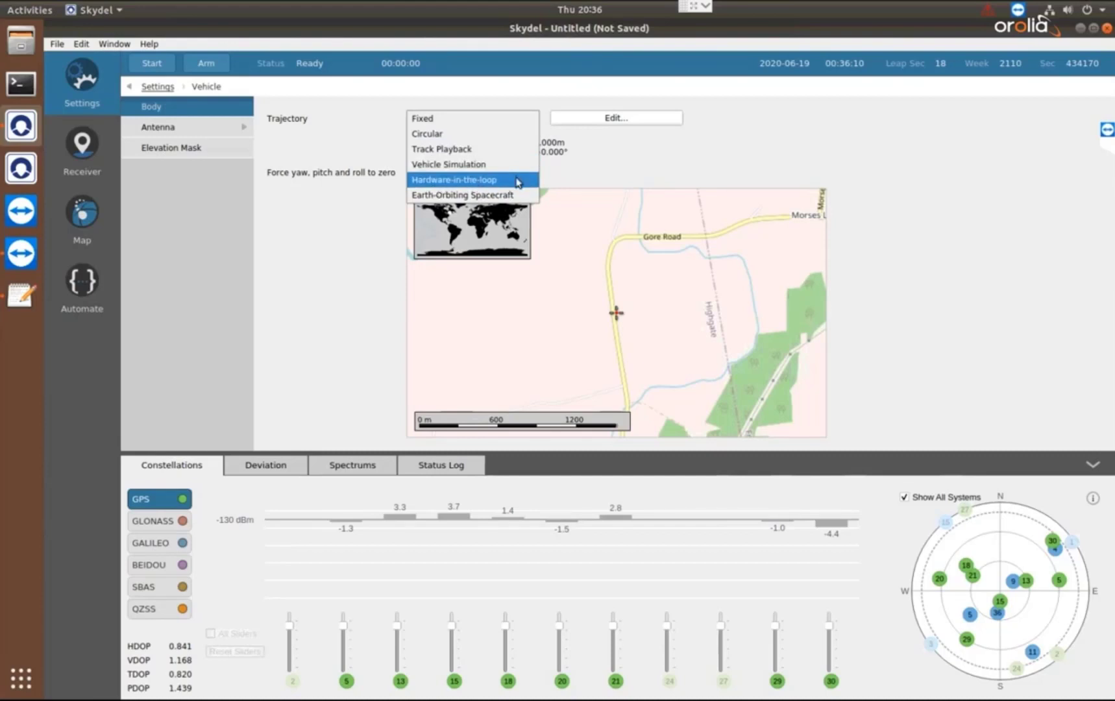
mouse_move(517, 183)
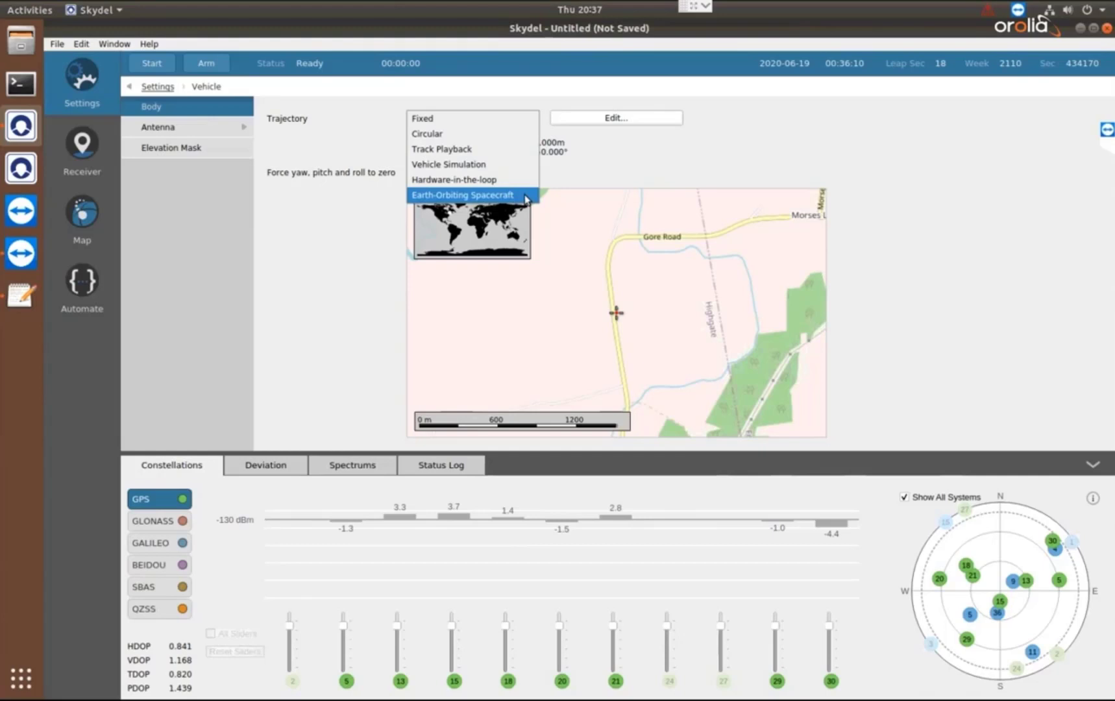
mouse_move(525, 195)
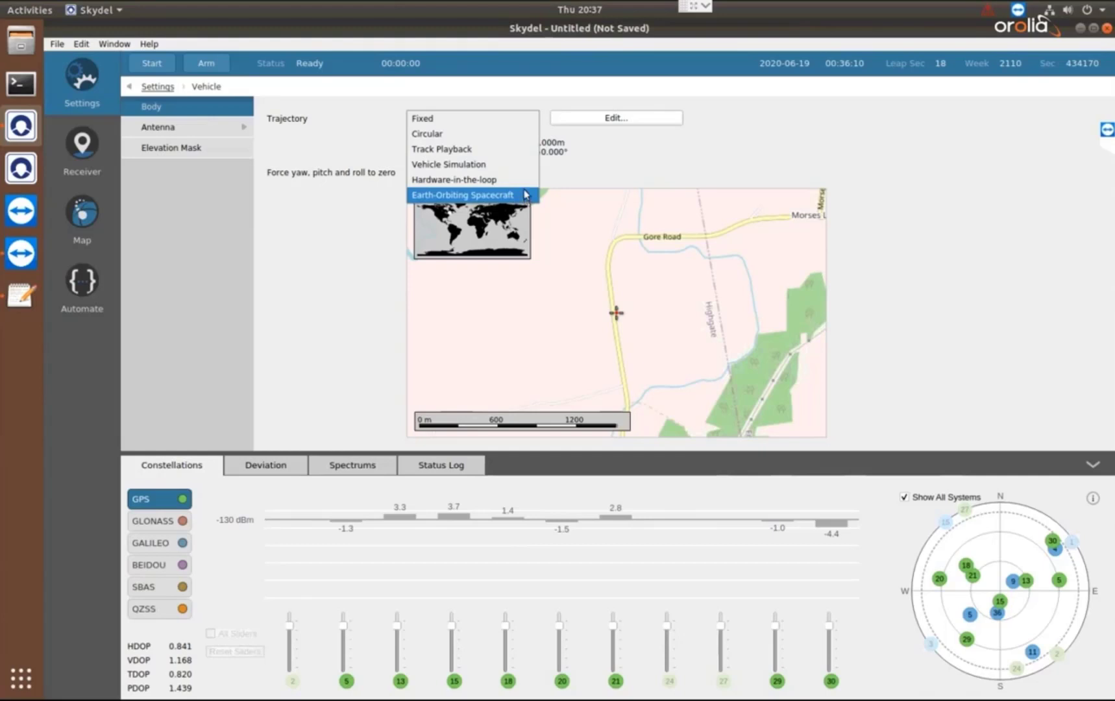
mouse_move(905, 184)
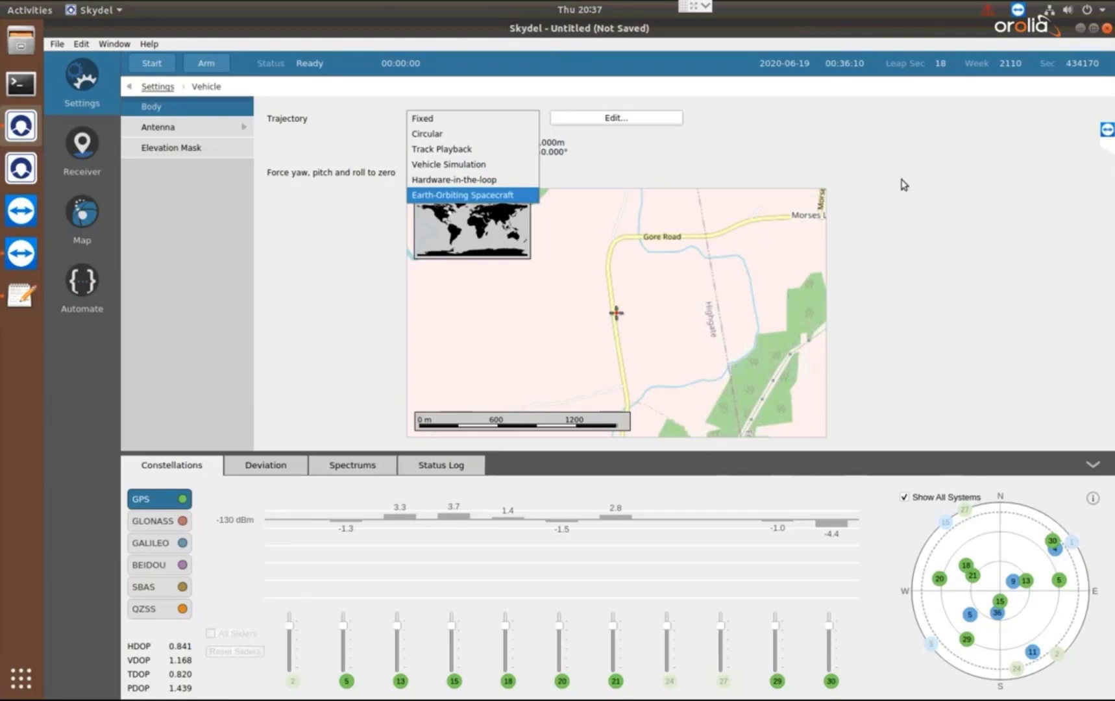
mouse_move(526, 199)
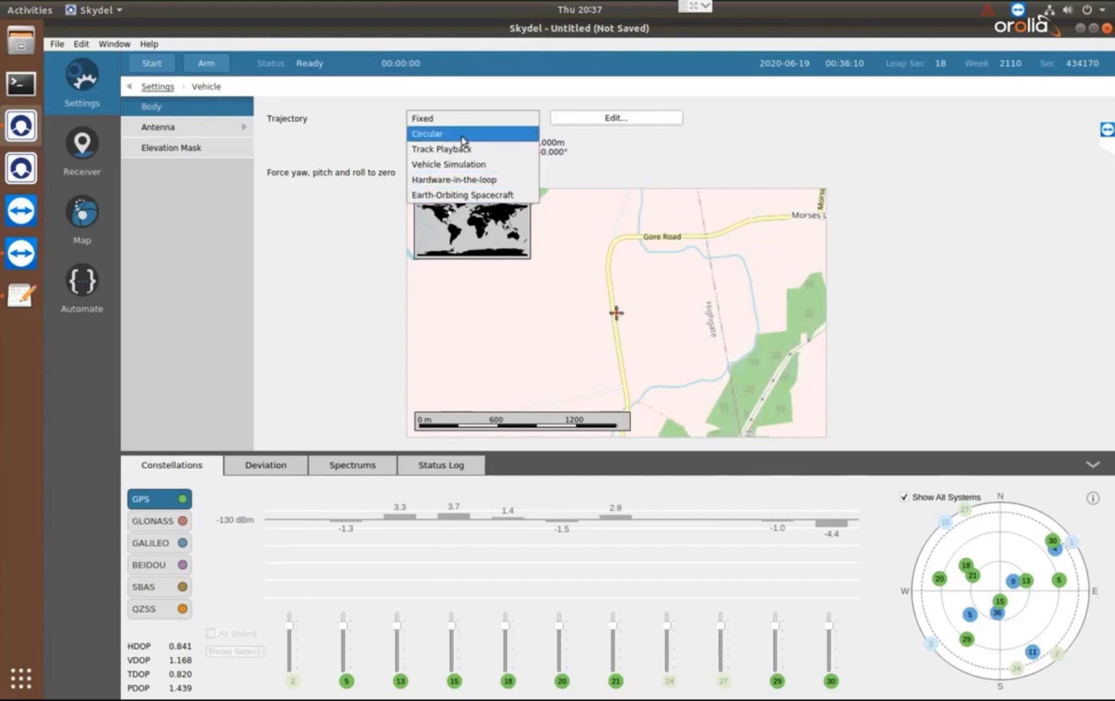
left_click(427, 134)
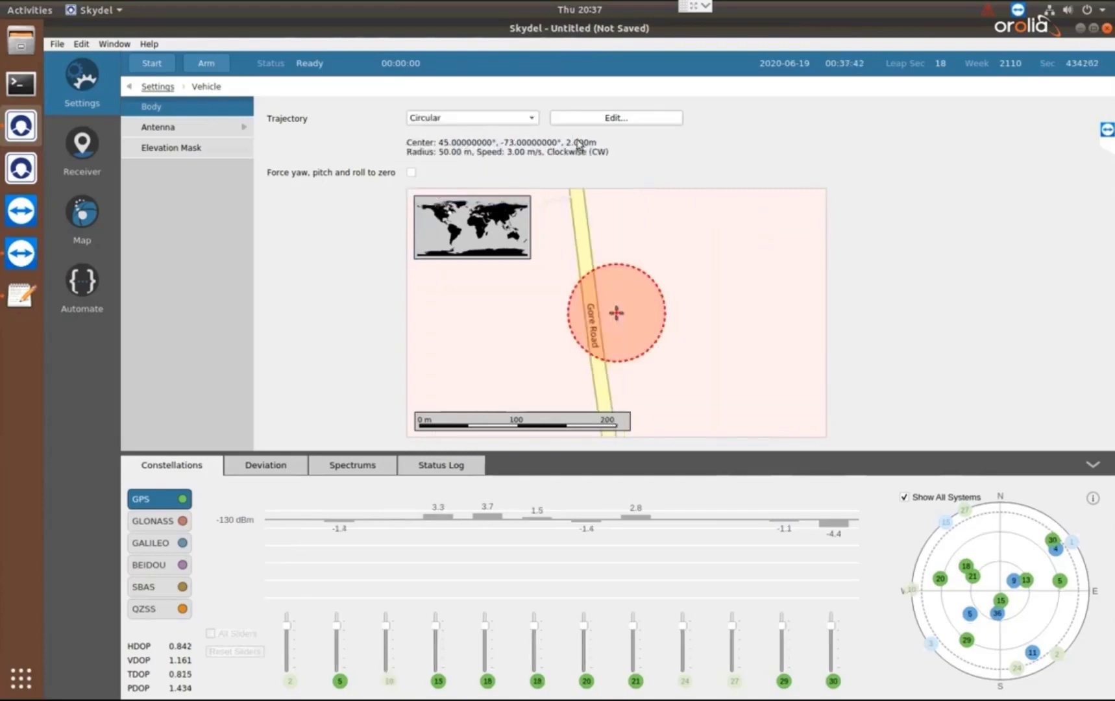
Set the circular trajectory to 150 m radius at 8 m/s clockwise, recentred on the map crosshair.
left_click(616, 117)
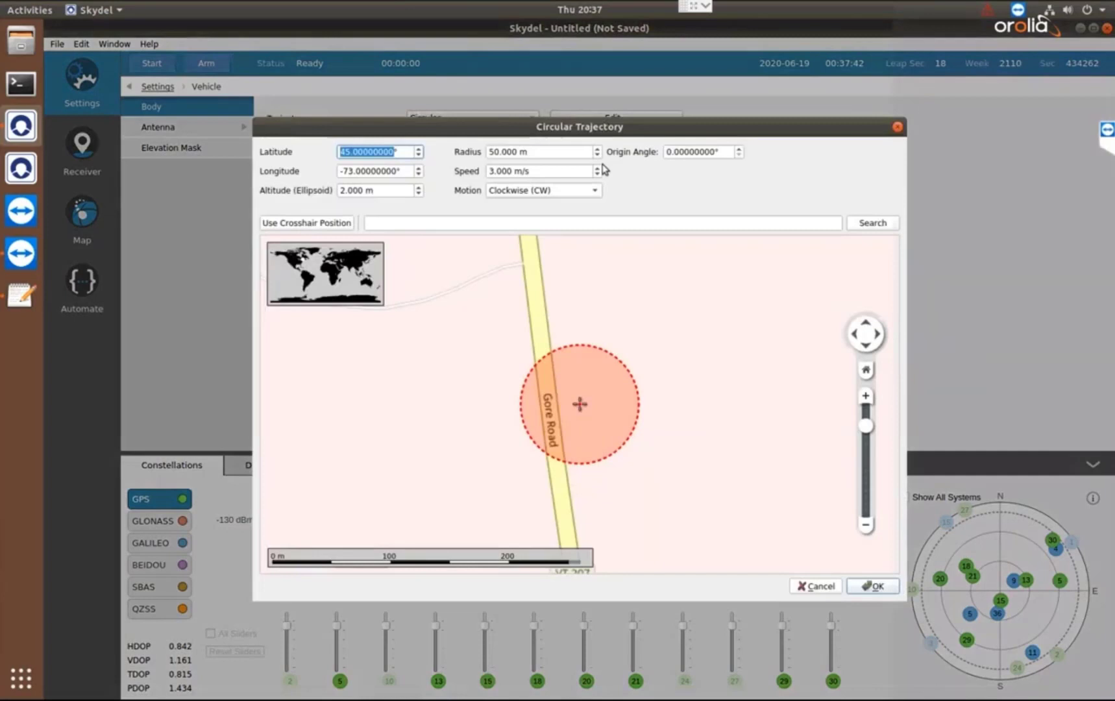
mouse_move(539, 148)
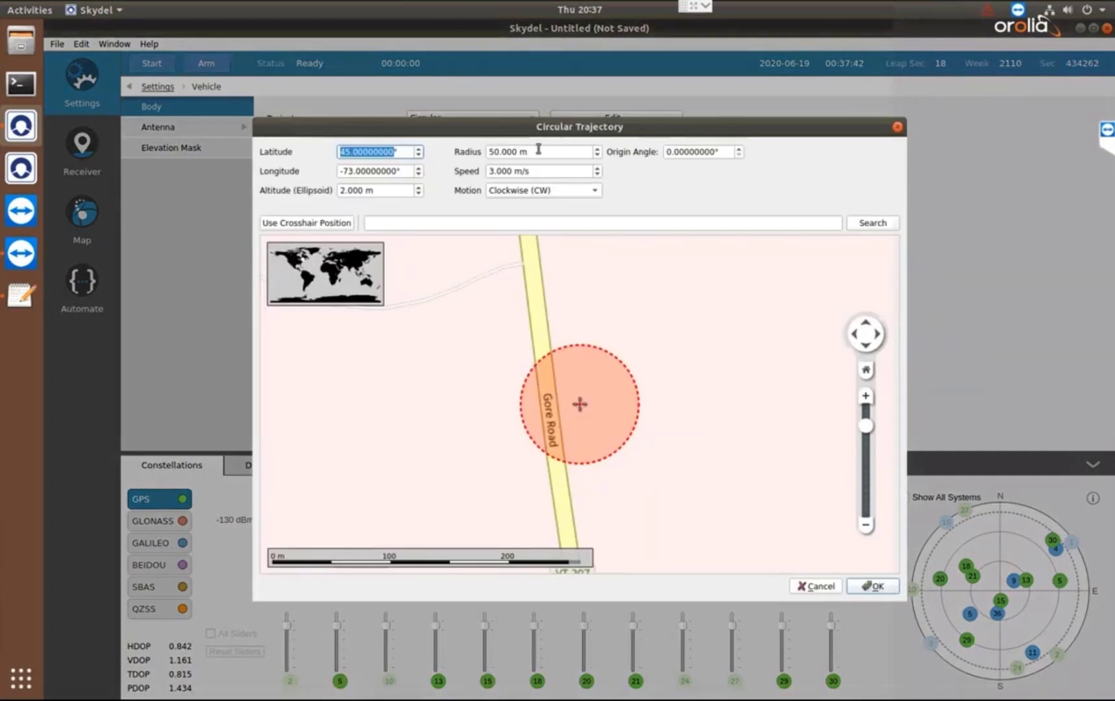
left_click(540, 152)
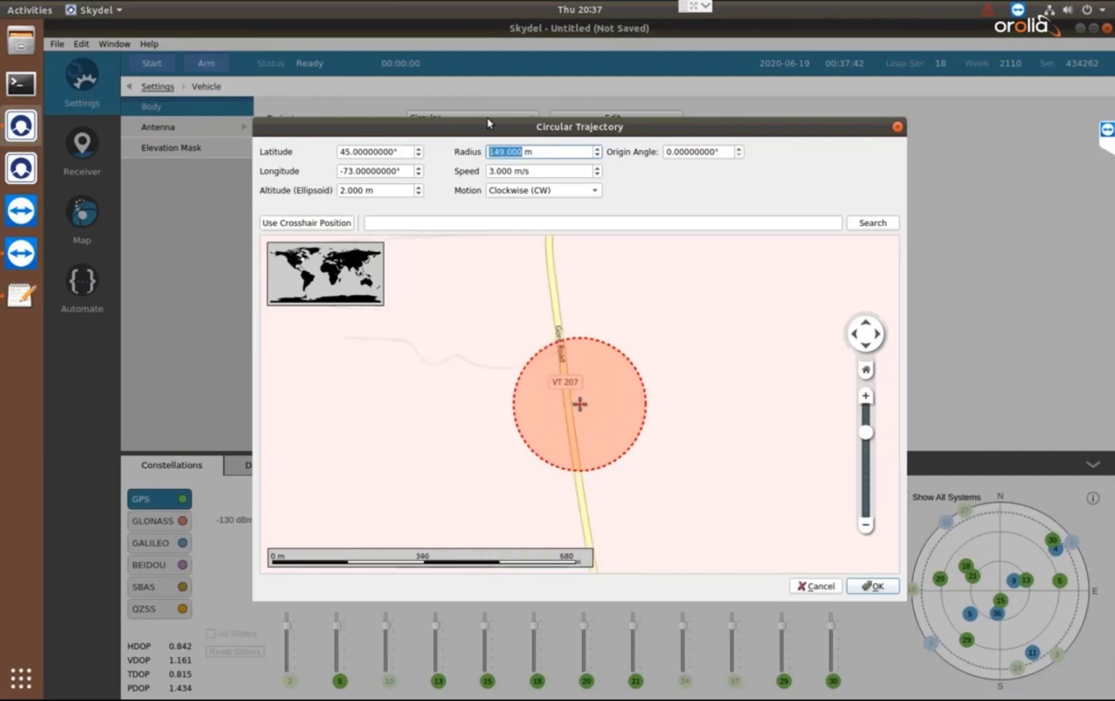
left_click(597, 148)
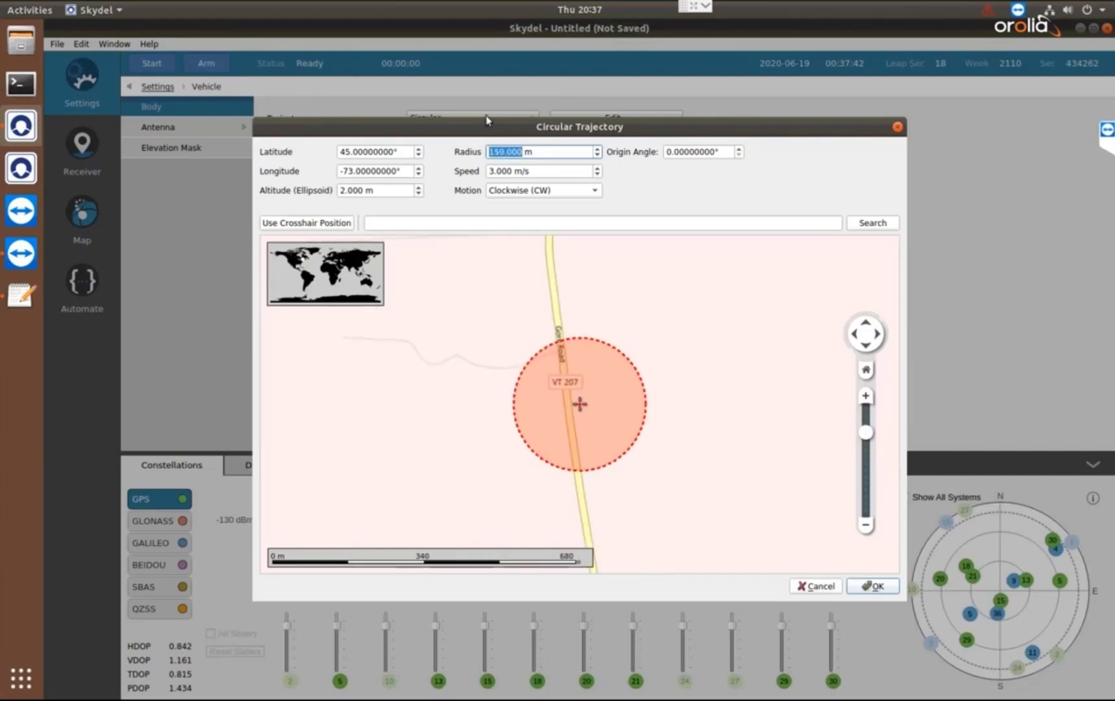
left_click(537, 170)
type("8")
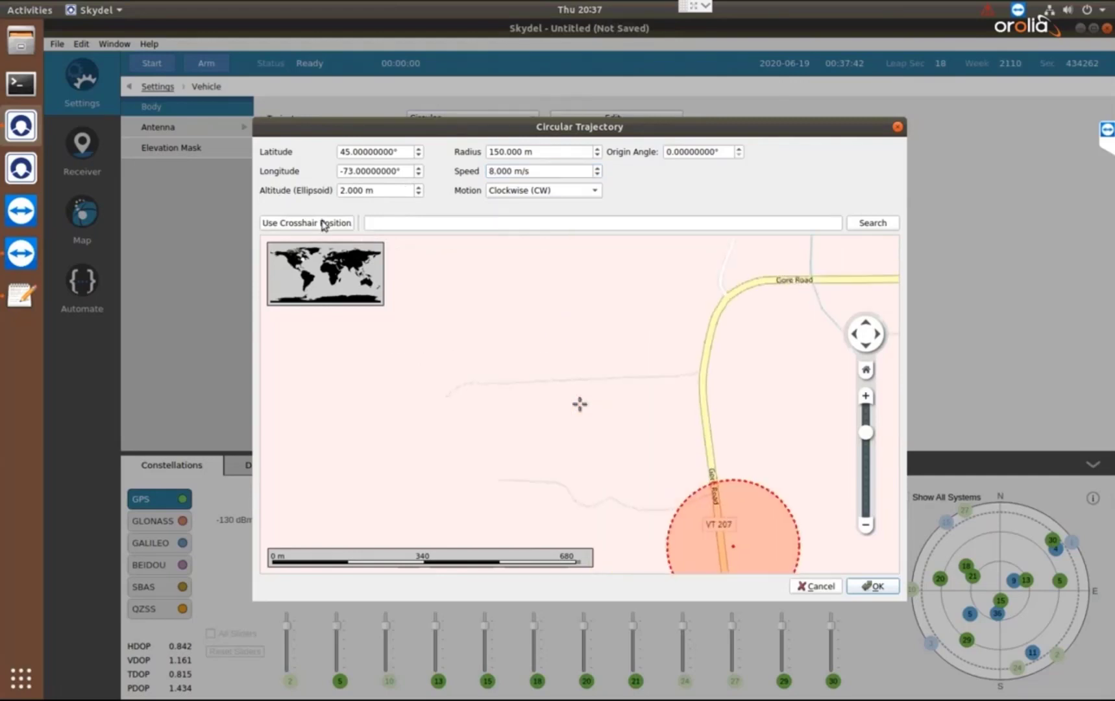
left_click(306, 222)
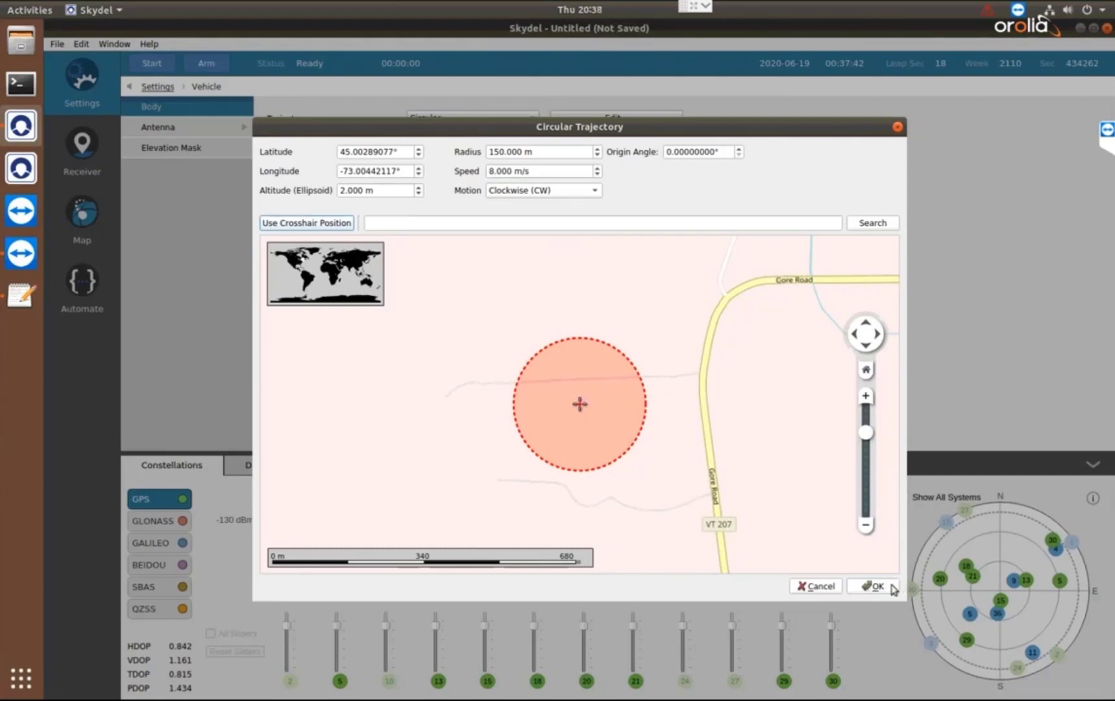
left_click(873, 586)
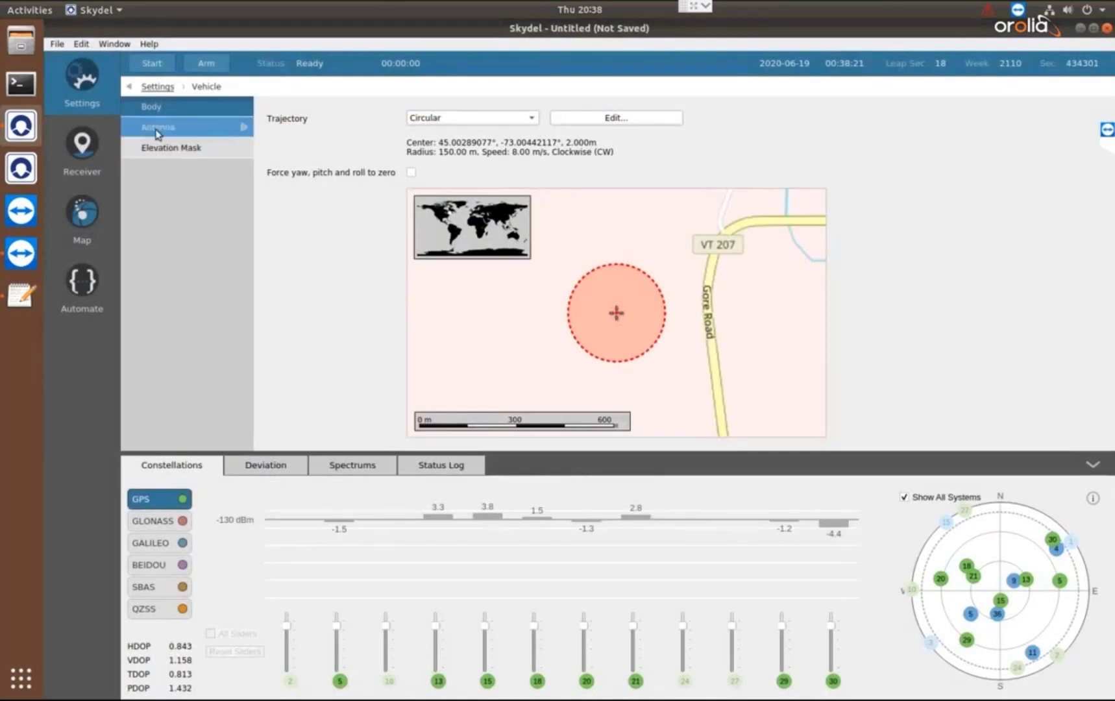
mouse_move(196, 133)
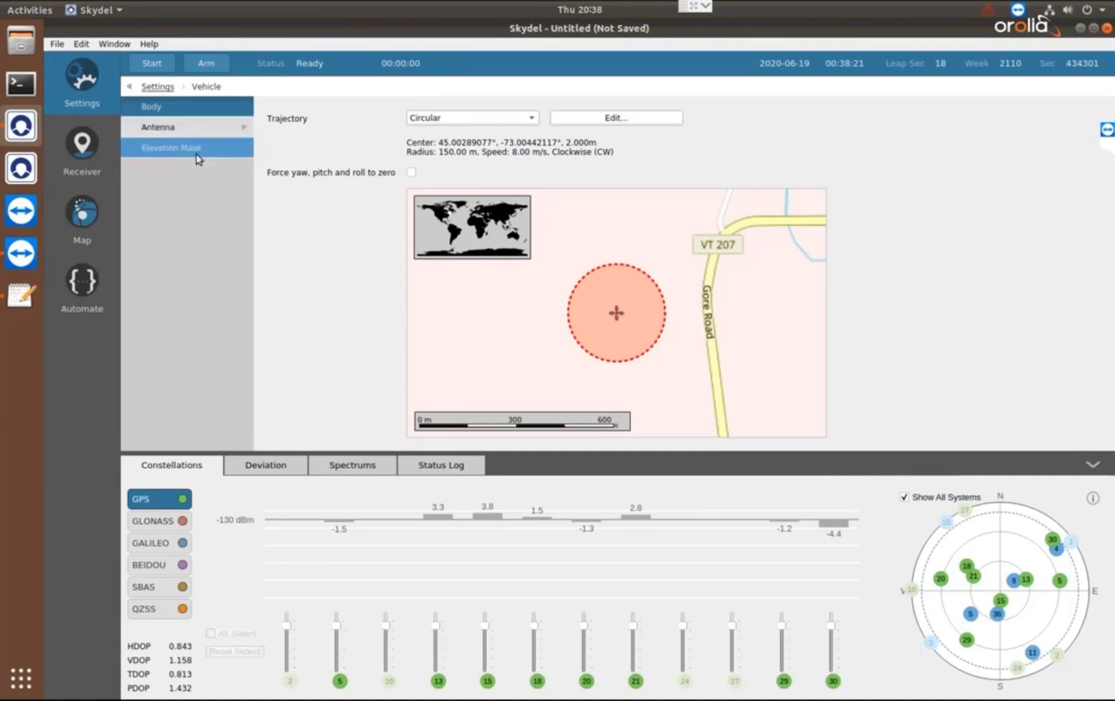
Return to top-level settings and switch to the empty Receiver view.
left_click(157, 85)
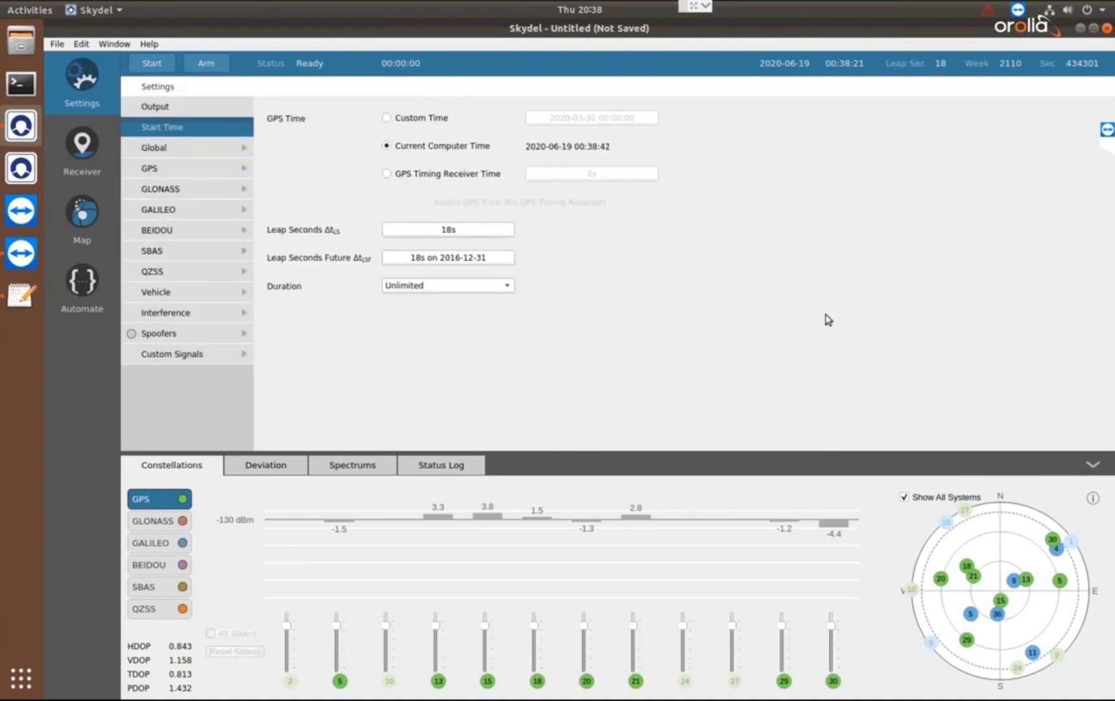
left_click(80, 149)
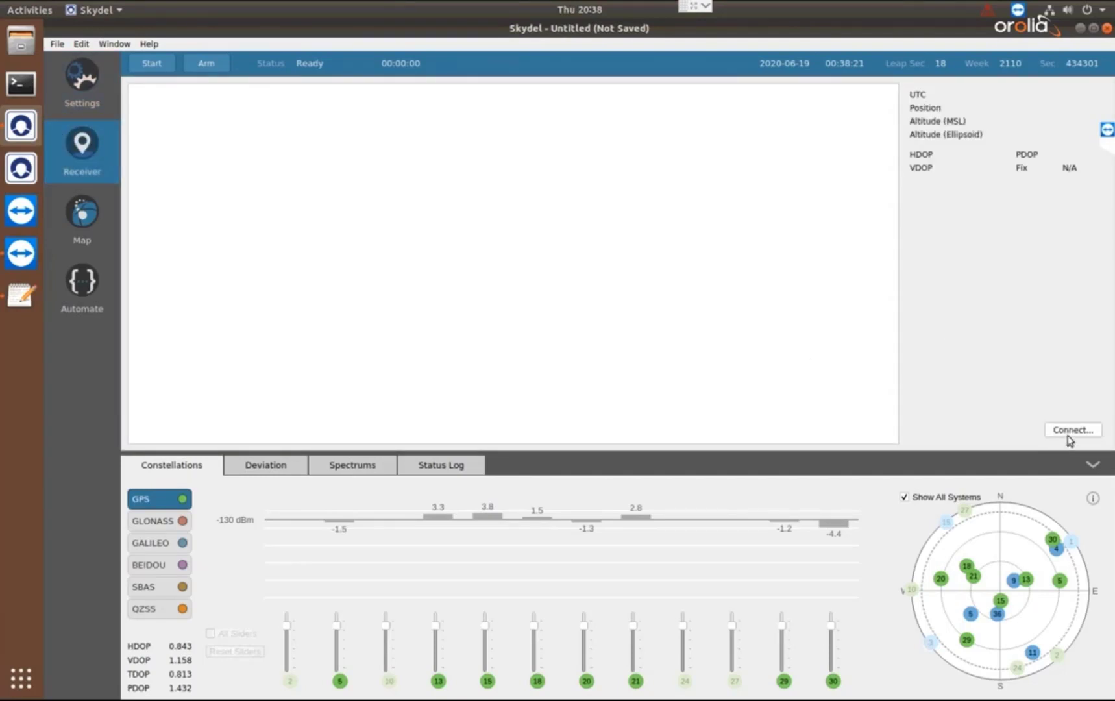
Connect the receiver on ttyUSB0 at 115200 baud so NMEA sentences stream in.
left_click(1072, 429)
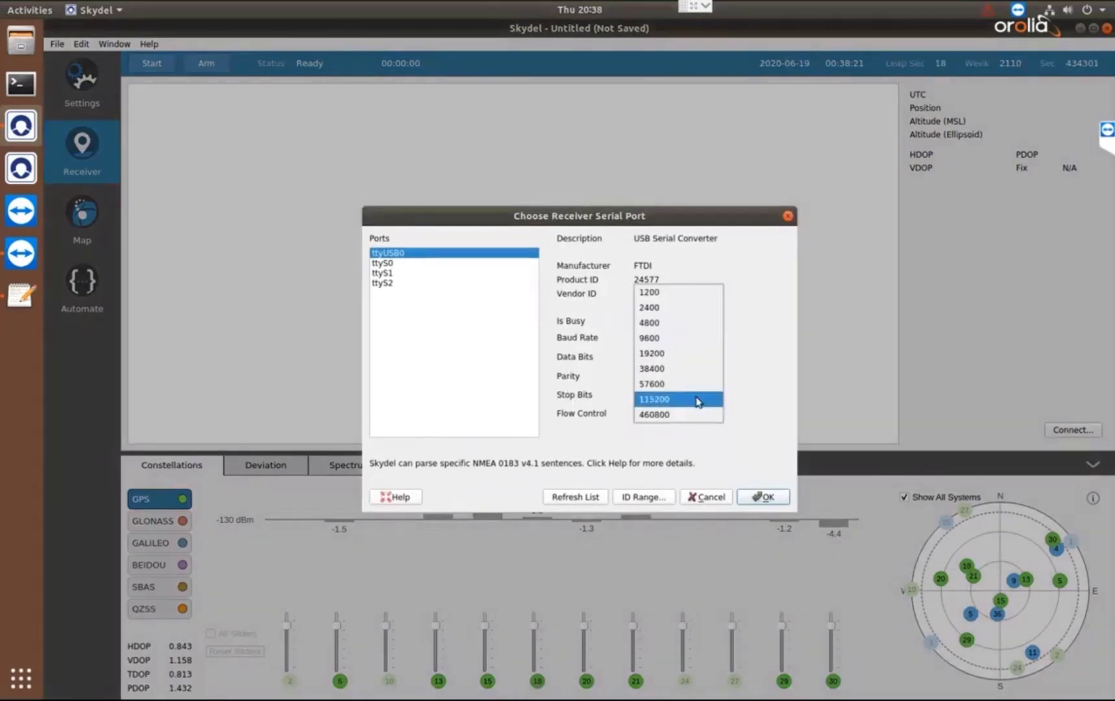
left_click(653, 398)
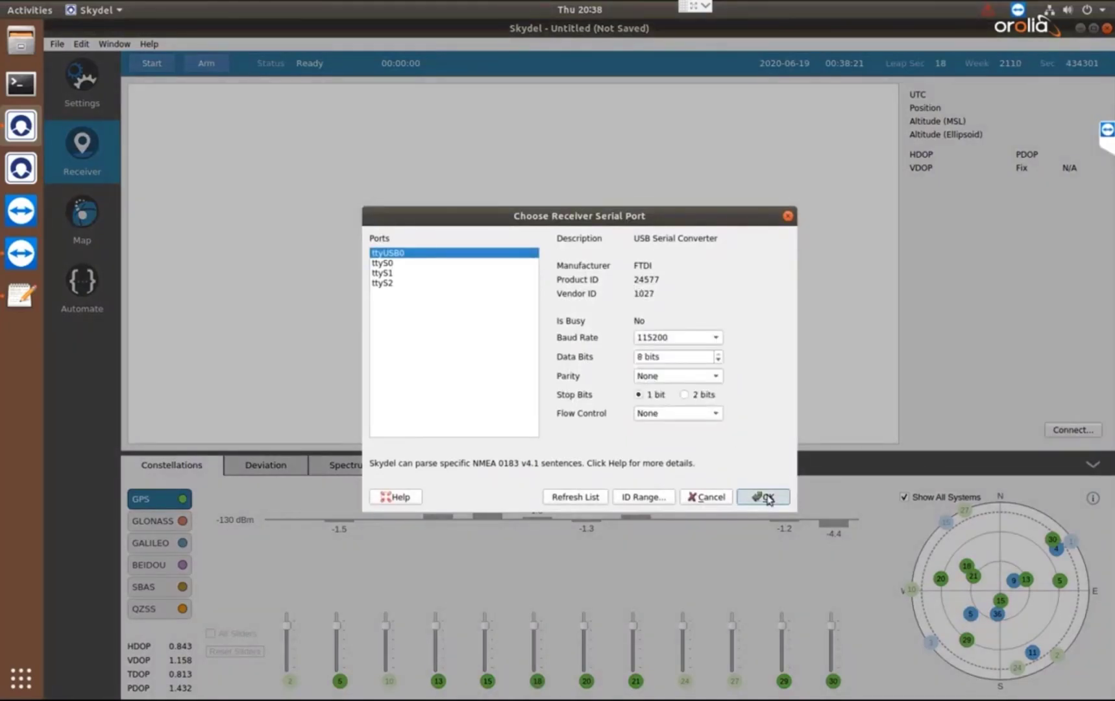
left_click(762, 496)
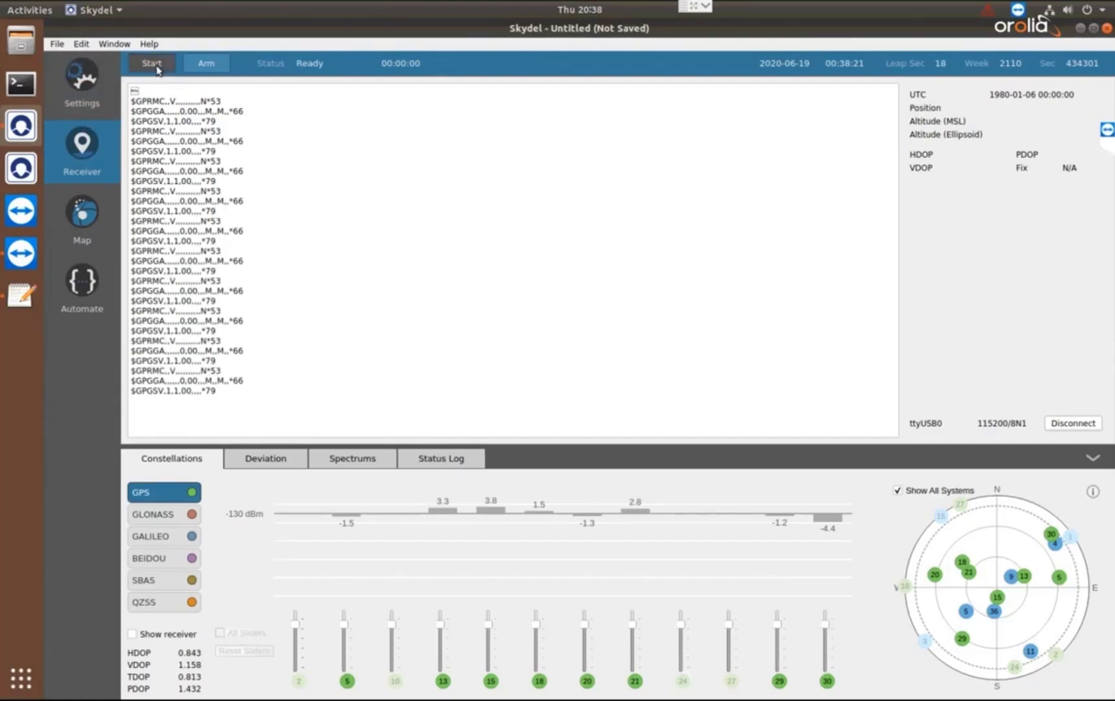
Start the simulation so RF begins streaming.
left_click(151, 63)
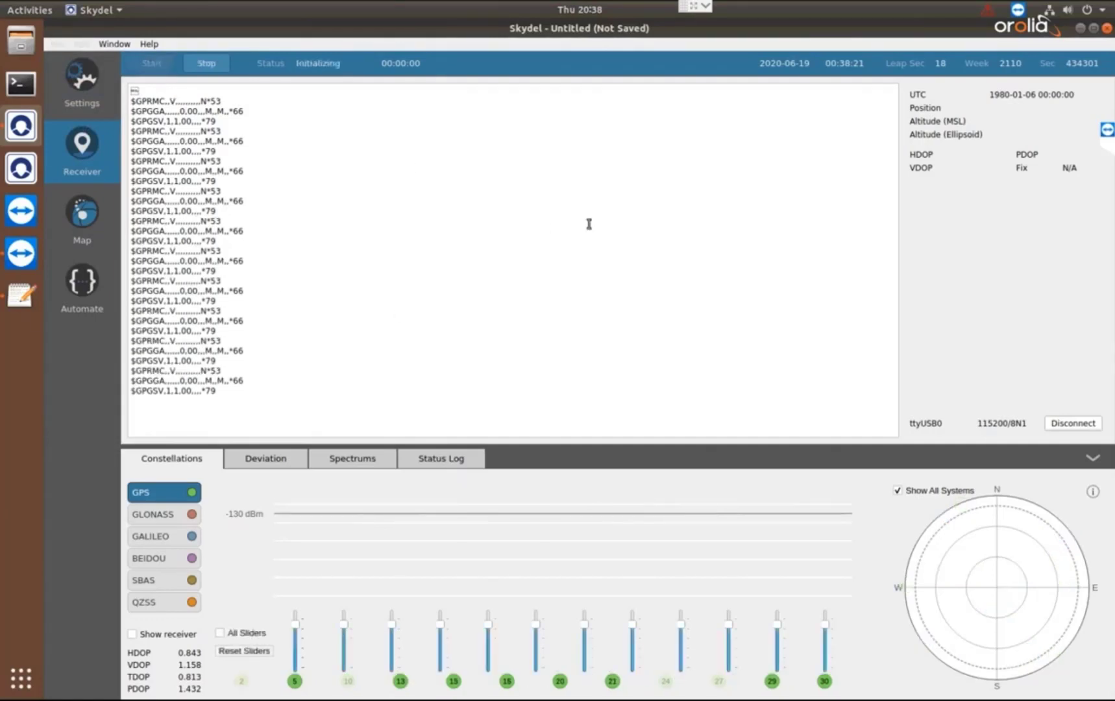
left_click(151, 64)
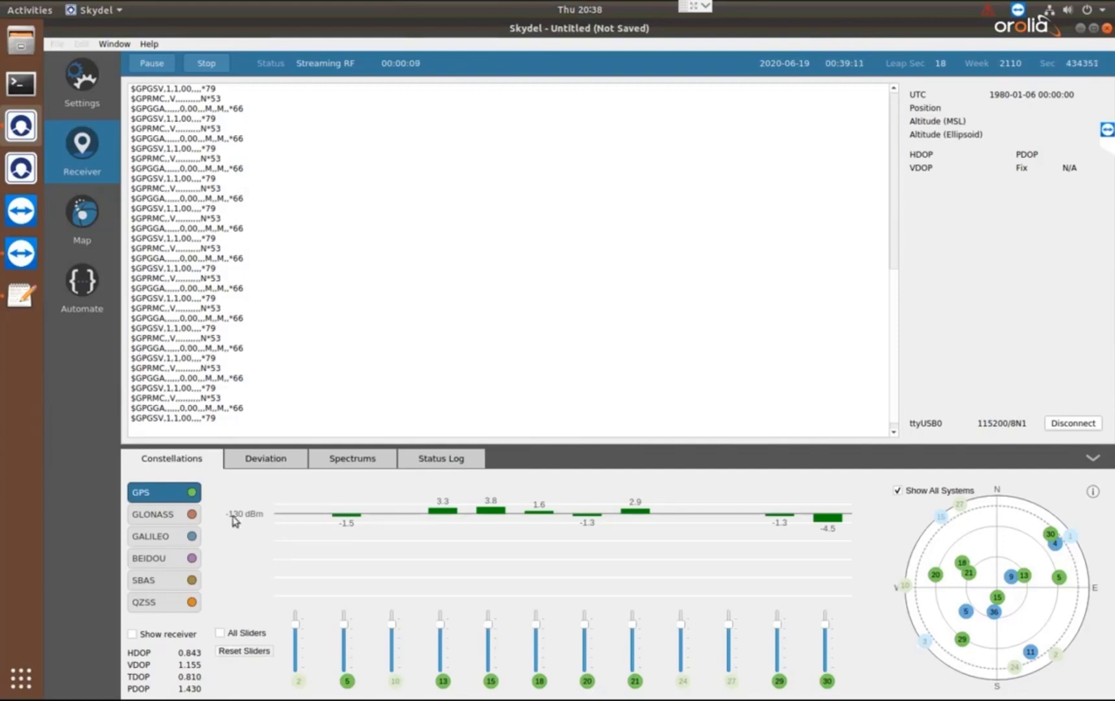
mouse_move(225, 574)
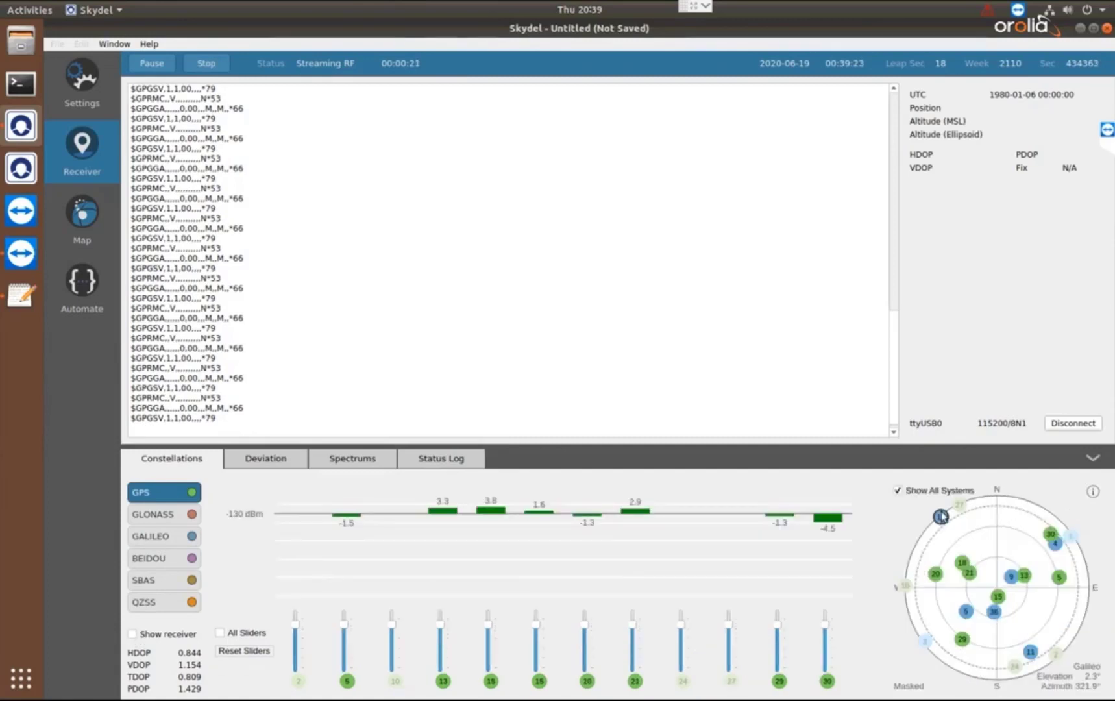
View Galileo power levels, show only Galileo on the sky plot, then all constellations again.
left_click(151, 536)
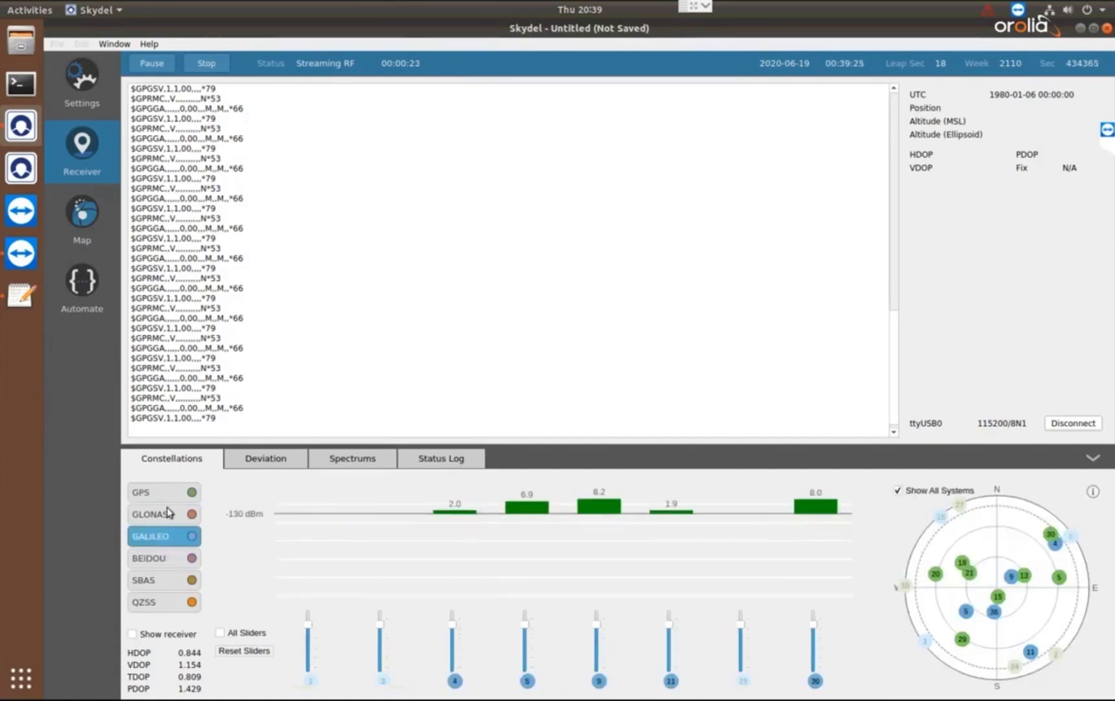
left_click(898, 491)
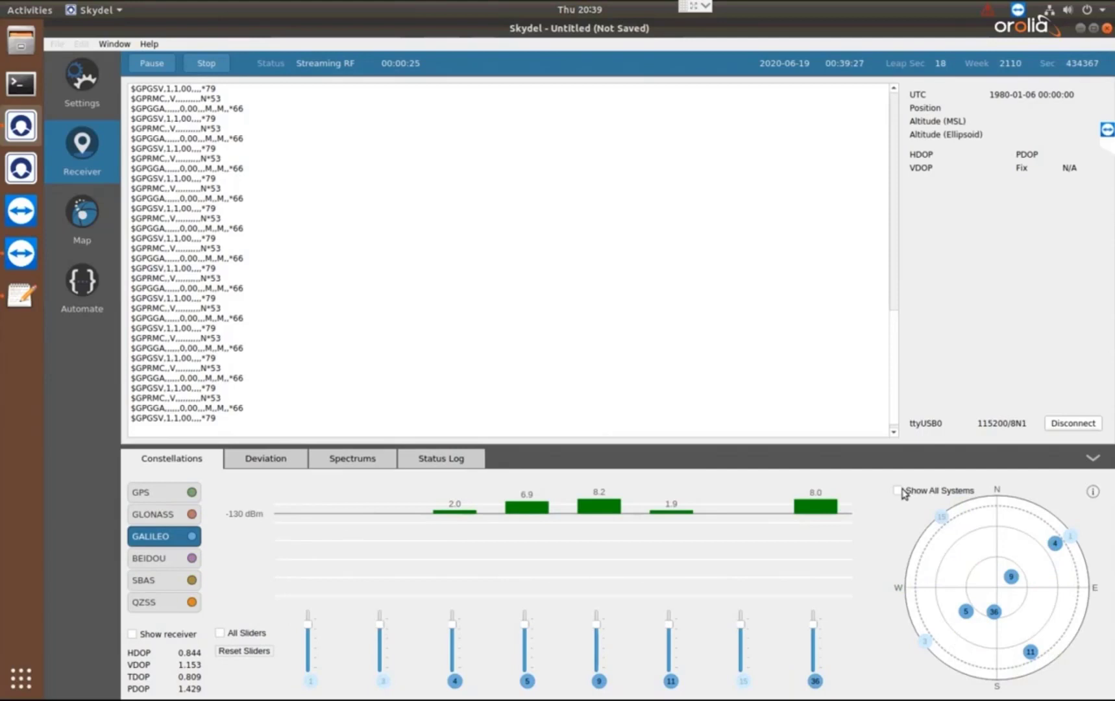
left_click(897, 490)
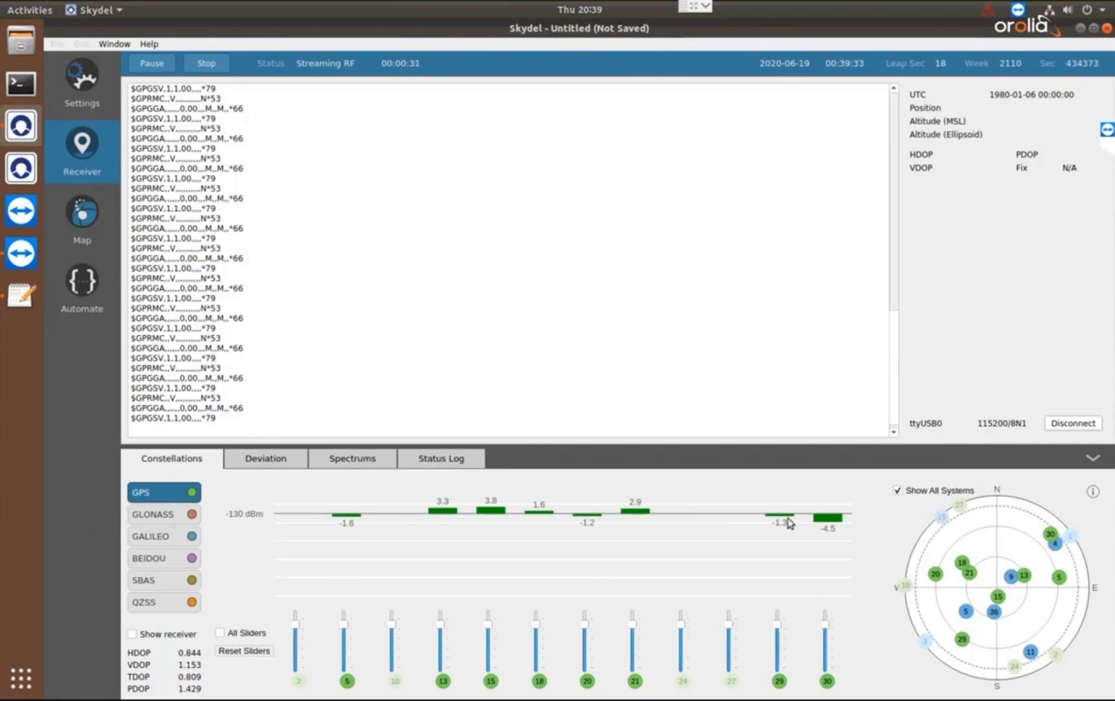
mouse_move(330, 533)
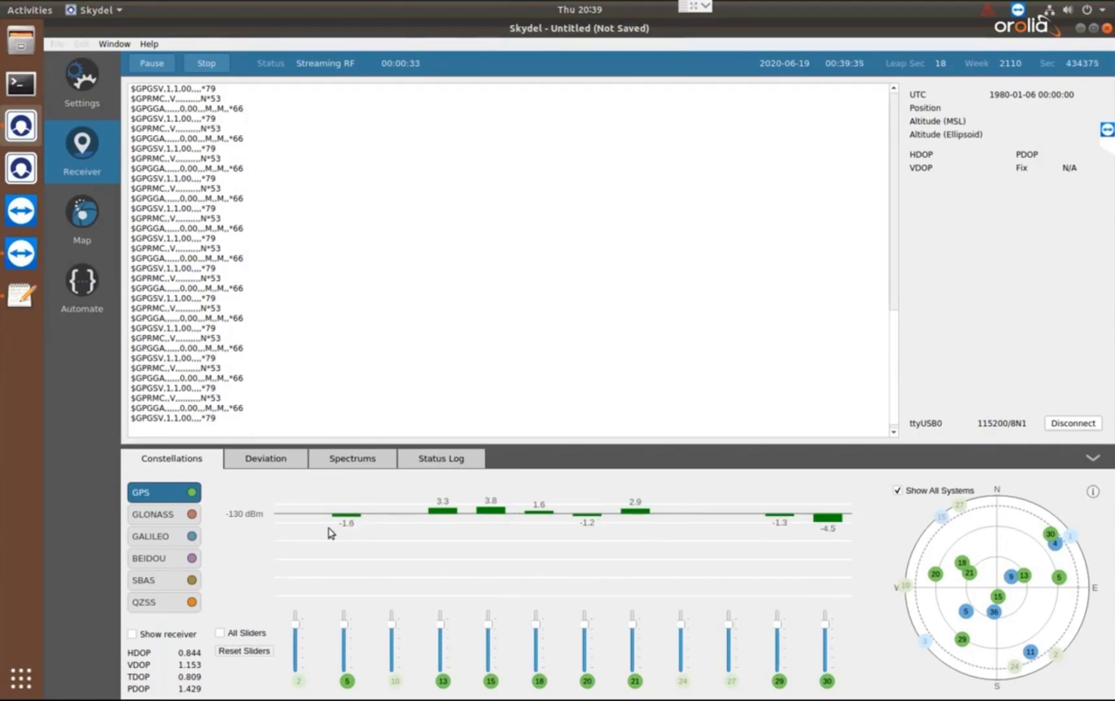
mouse_move(412, 682)
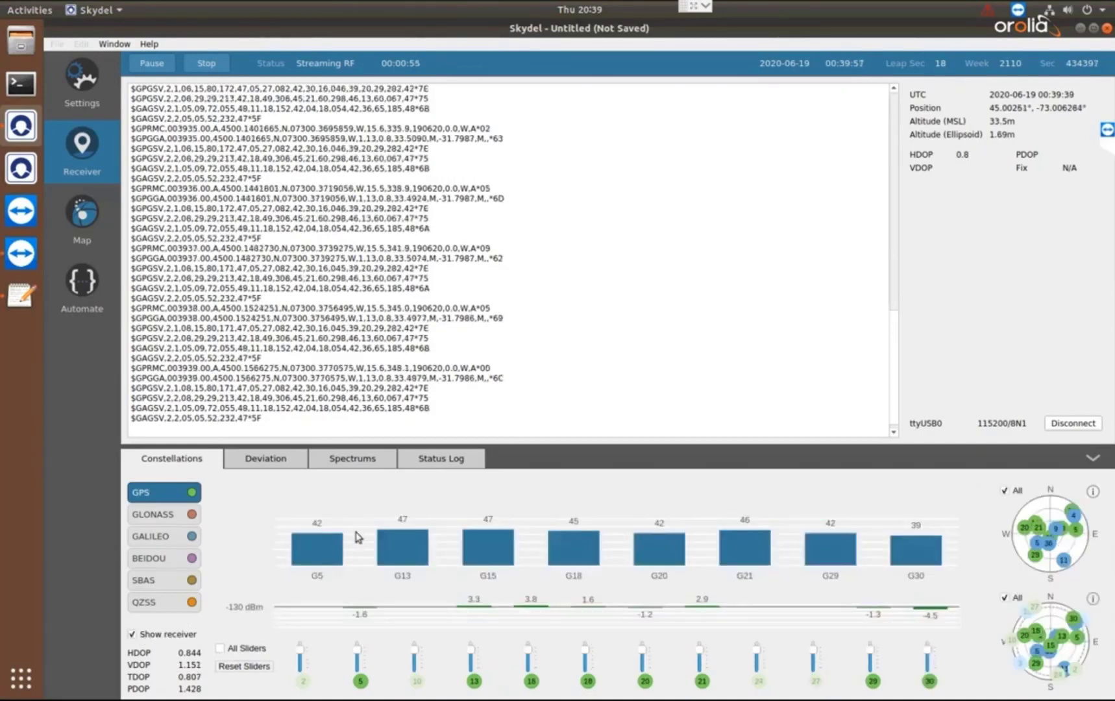
mouse_move(353, 569)
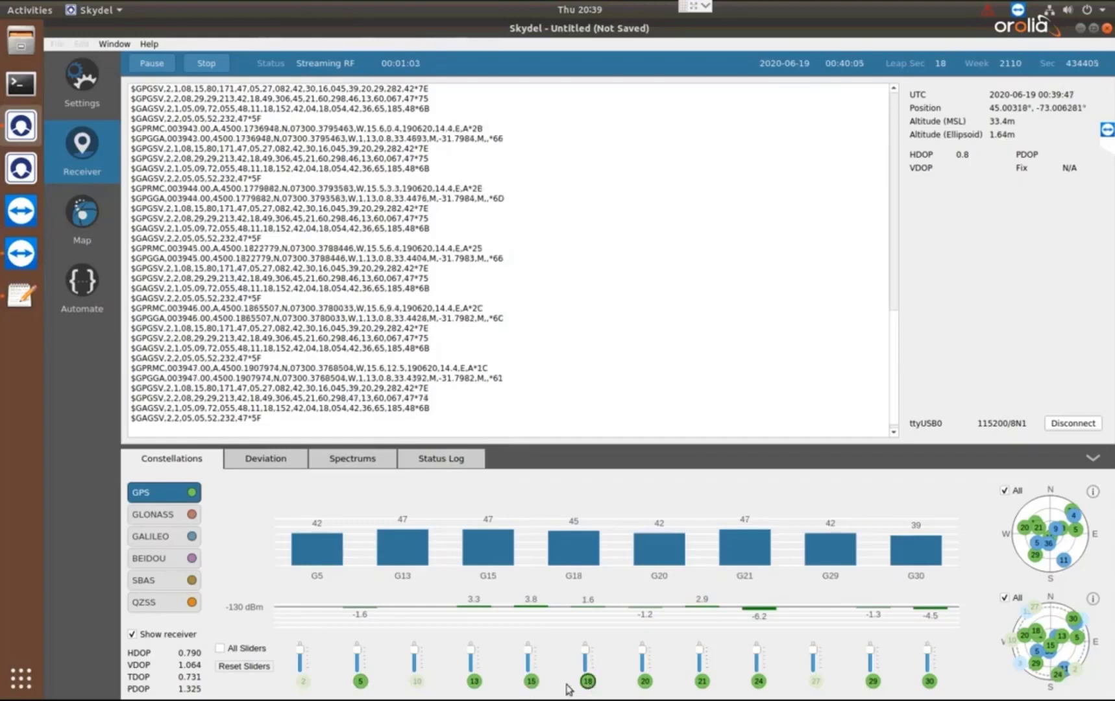
mouse_move(355, 654)
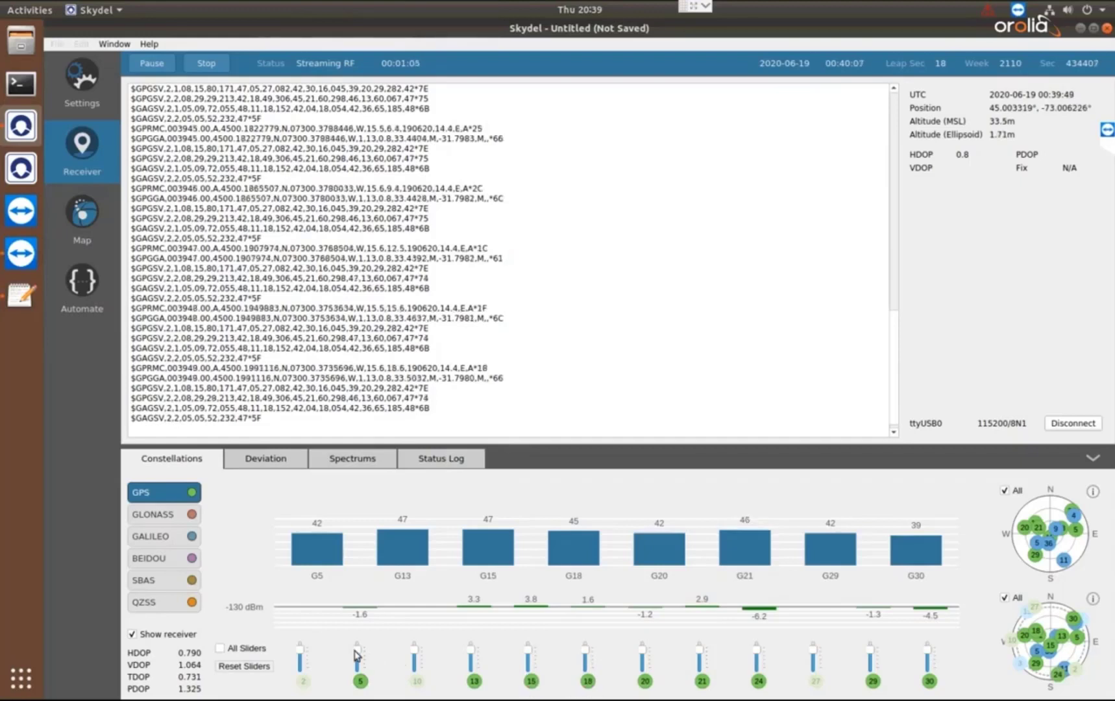
Lower satellite G5's power slider, show the receiver readings, then reset all sliders to default.
left_click_drag(360, 646, 360, 664)
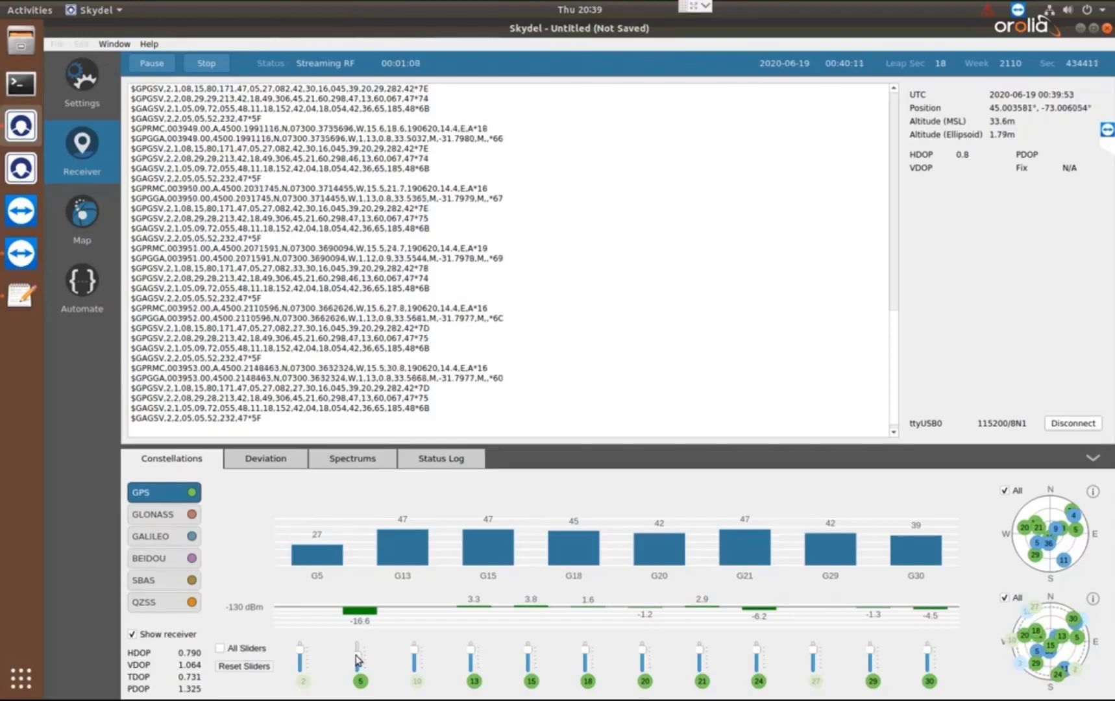
left_click(244, 666)
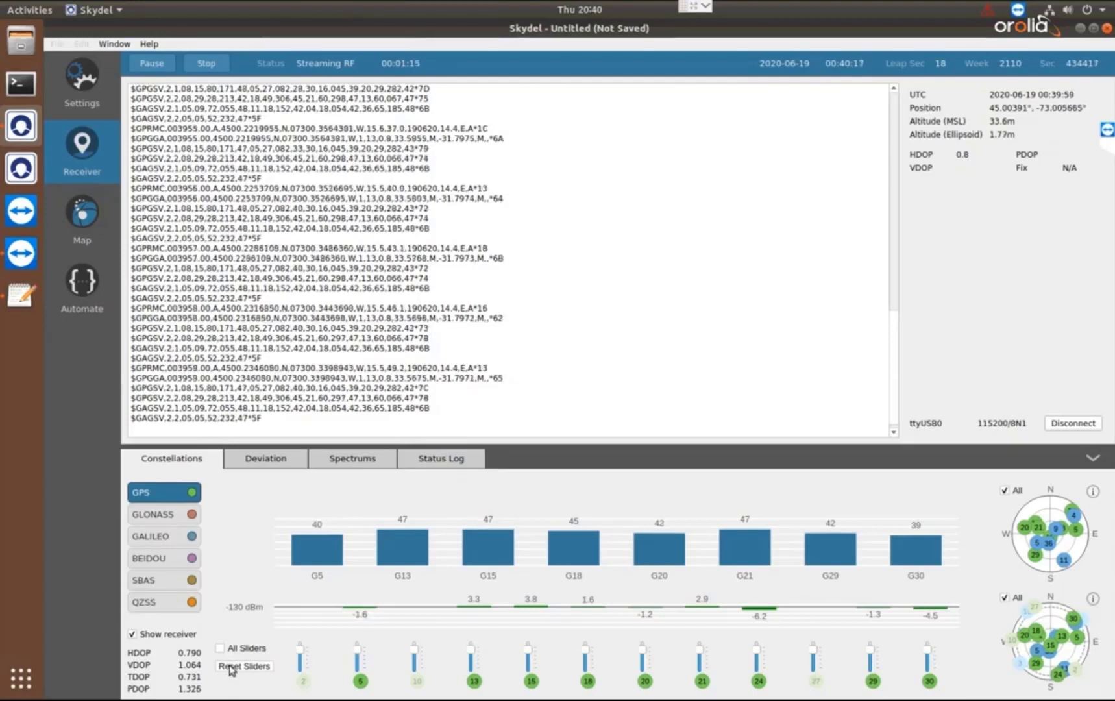
left_click(264, 458)
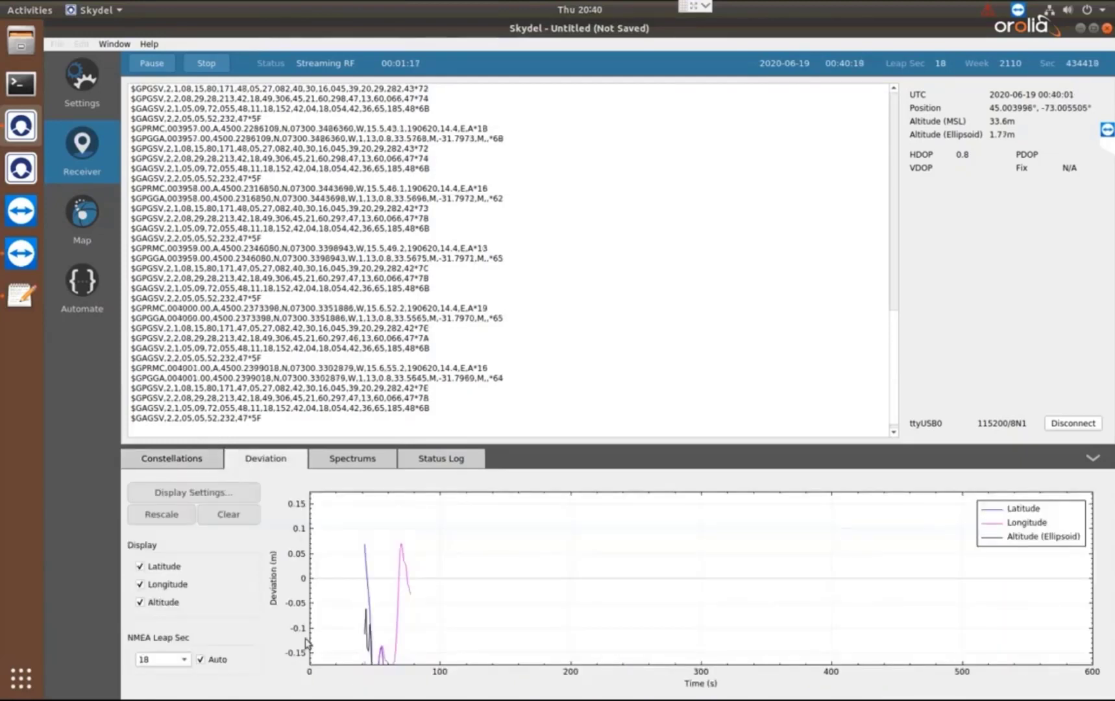
View the latitude, longitude and altitude deviation plot, then switch to the RF spectrums.
left_click(161, 514)
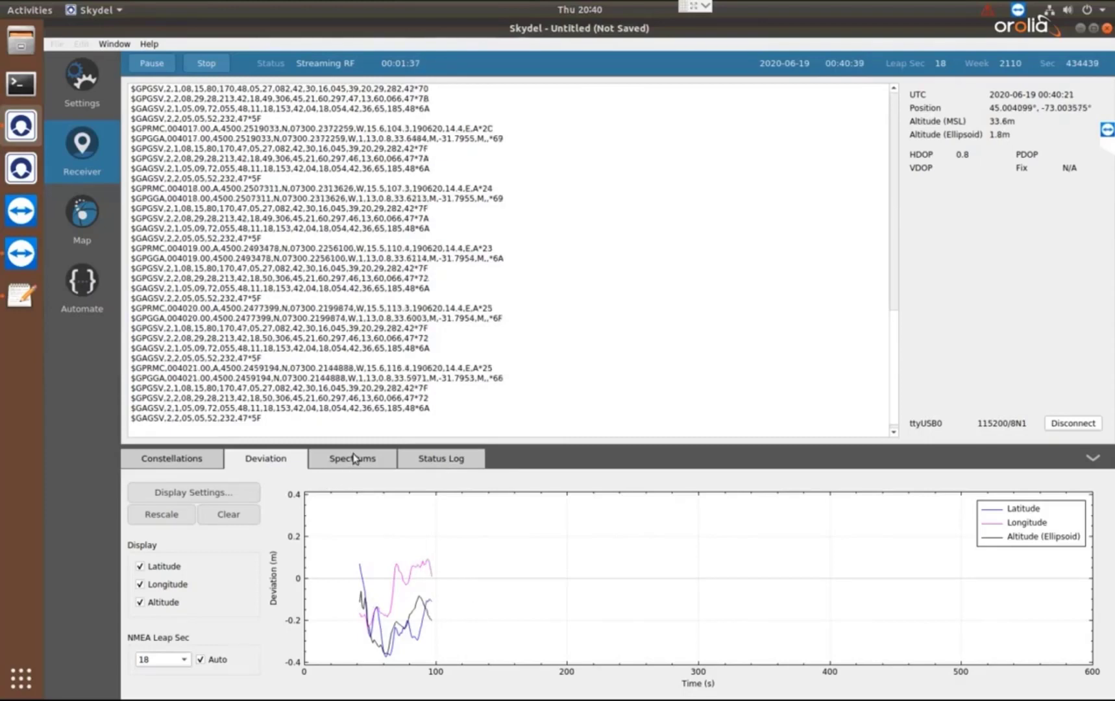
left_click(351, 459)
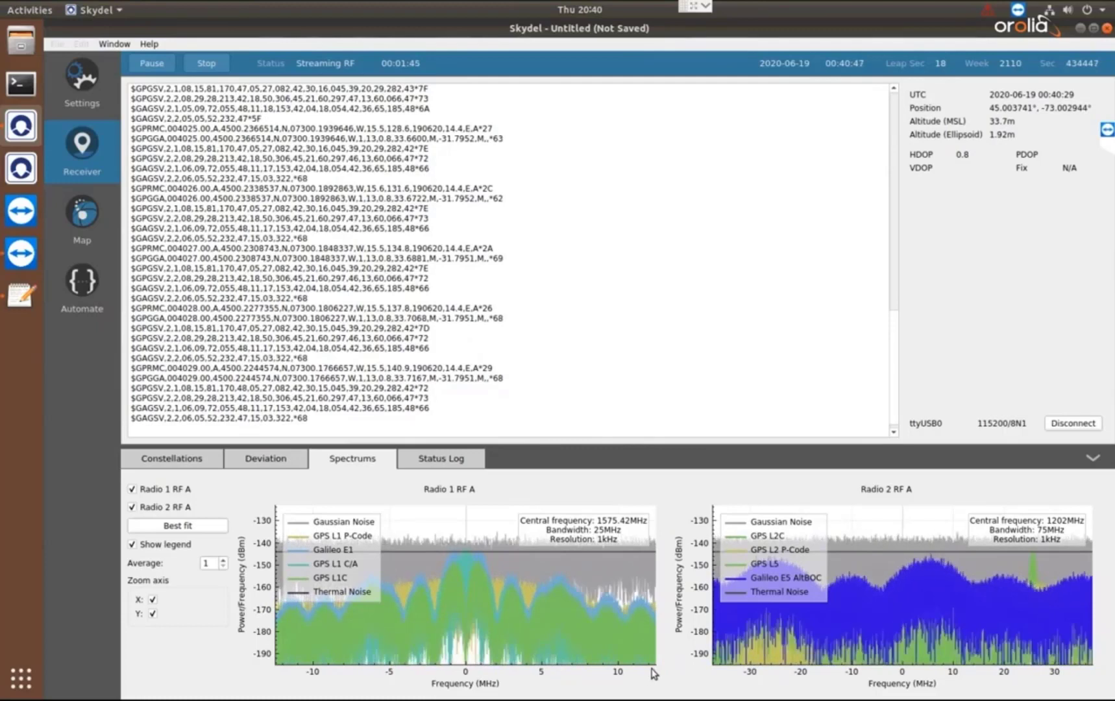
mouse_move(563, 636)
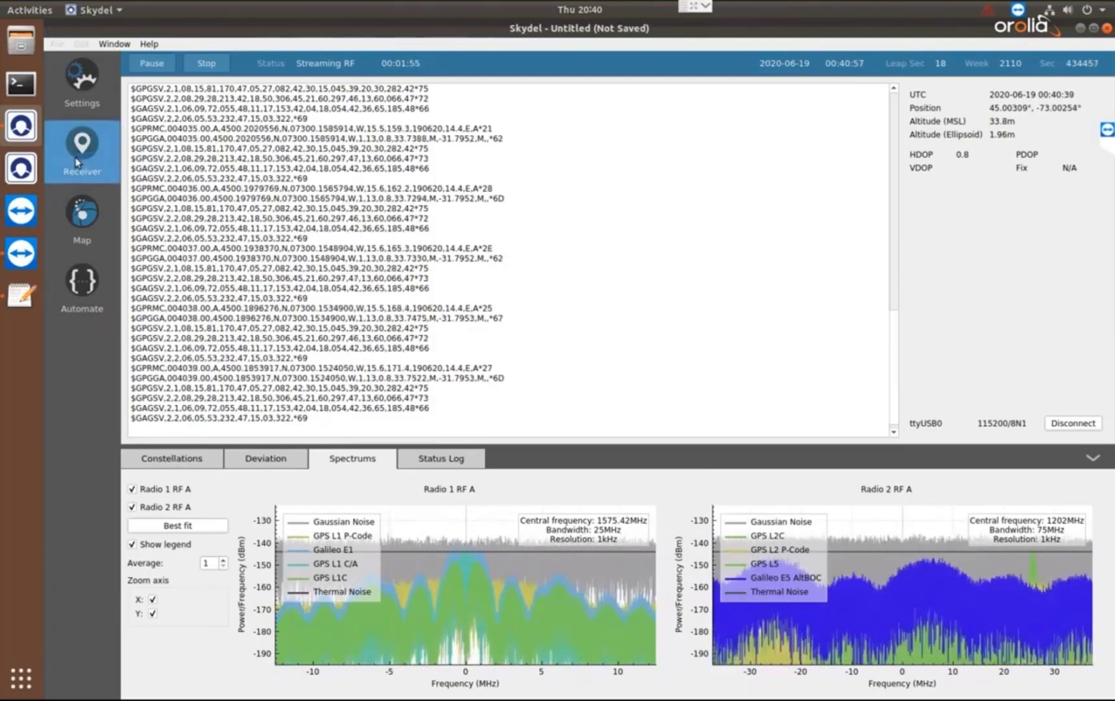
Switch to the Map view tracking the receiver on its circular path.
left_click(81, 213)
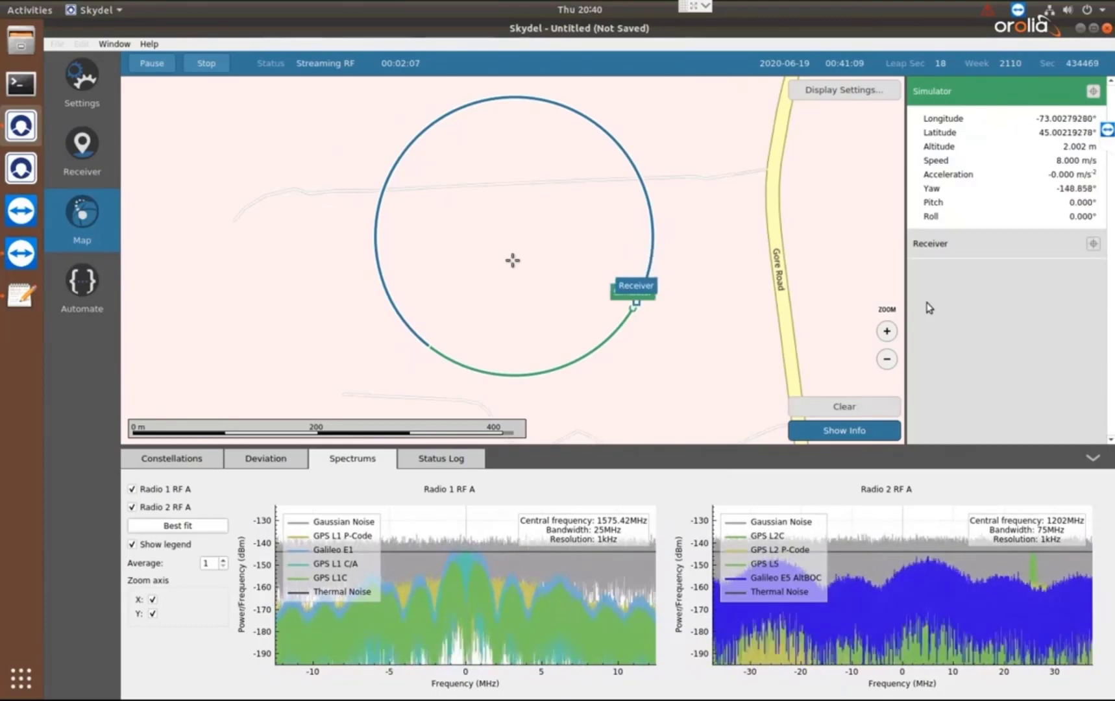
Show the position deviation plot beneath the map while the receiver circles.
left_click(265, 458)
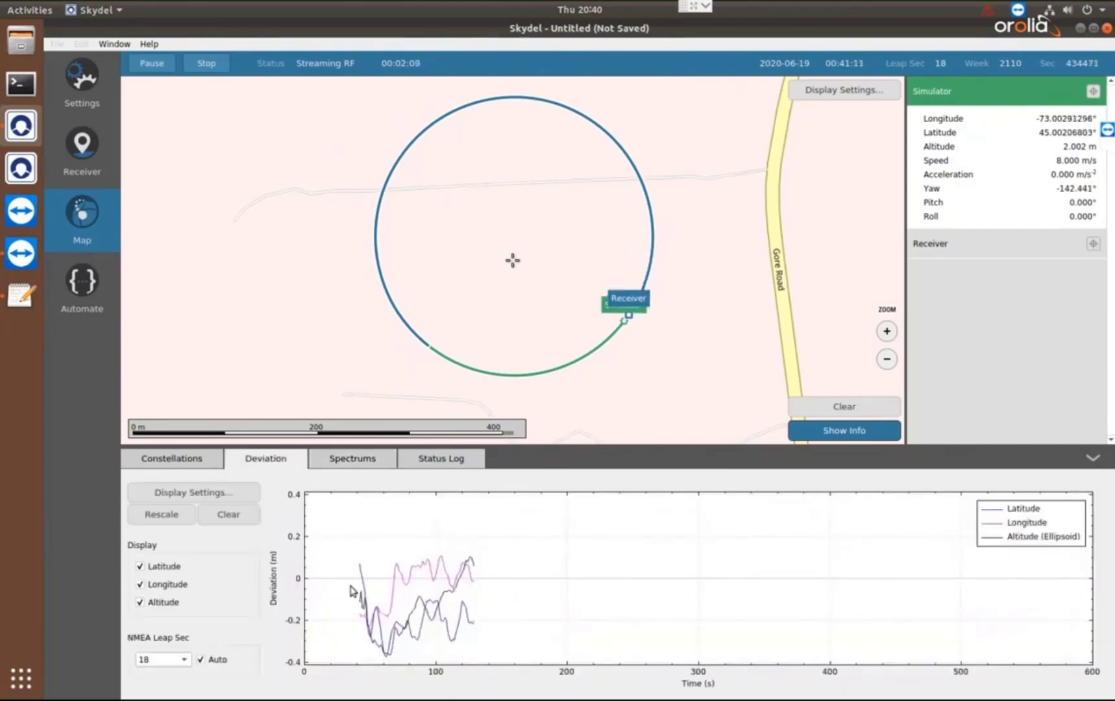